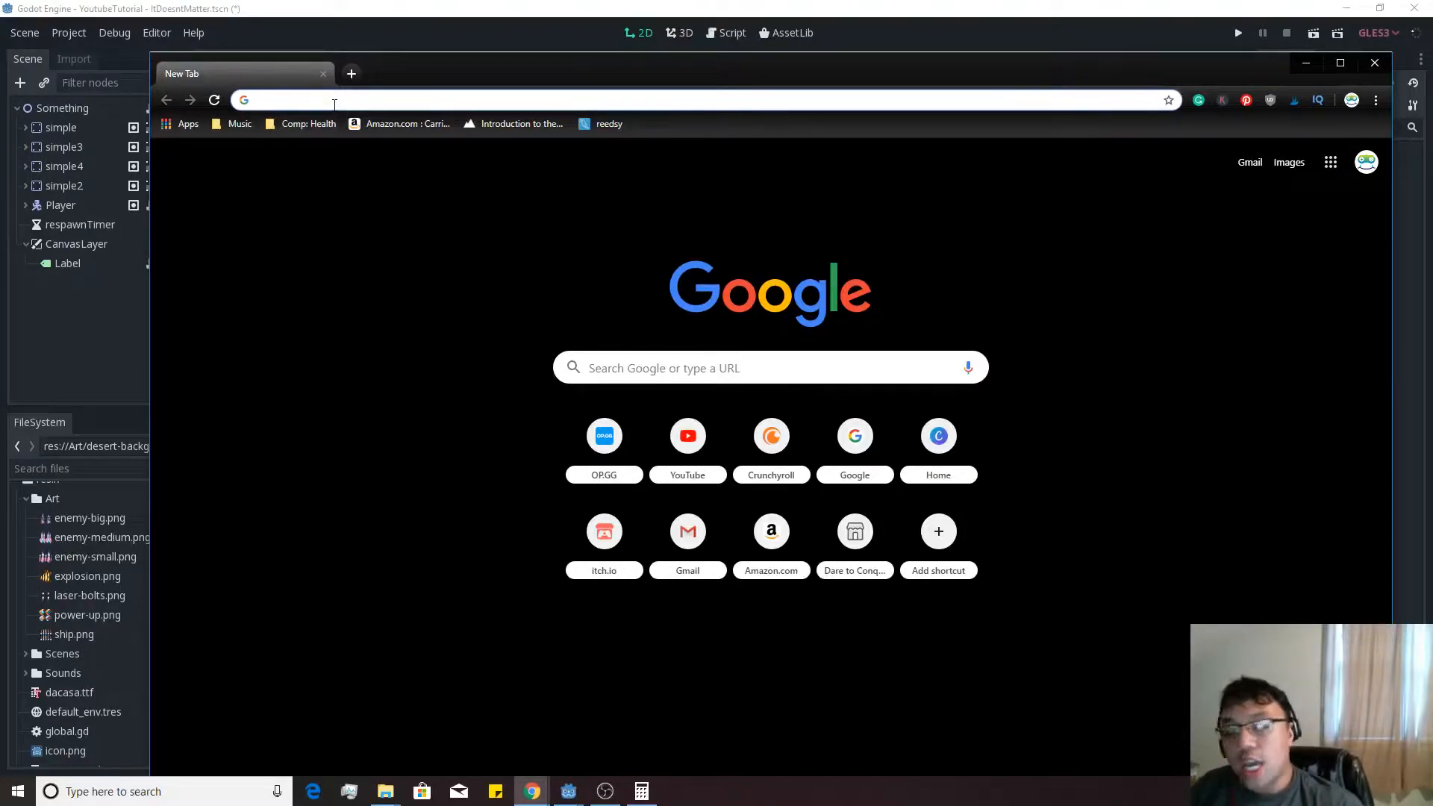
Go to opengameart.org and search its art for 'parallax'
type("open game art")
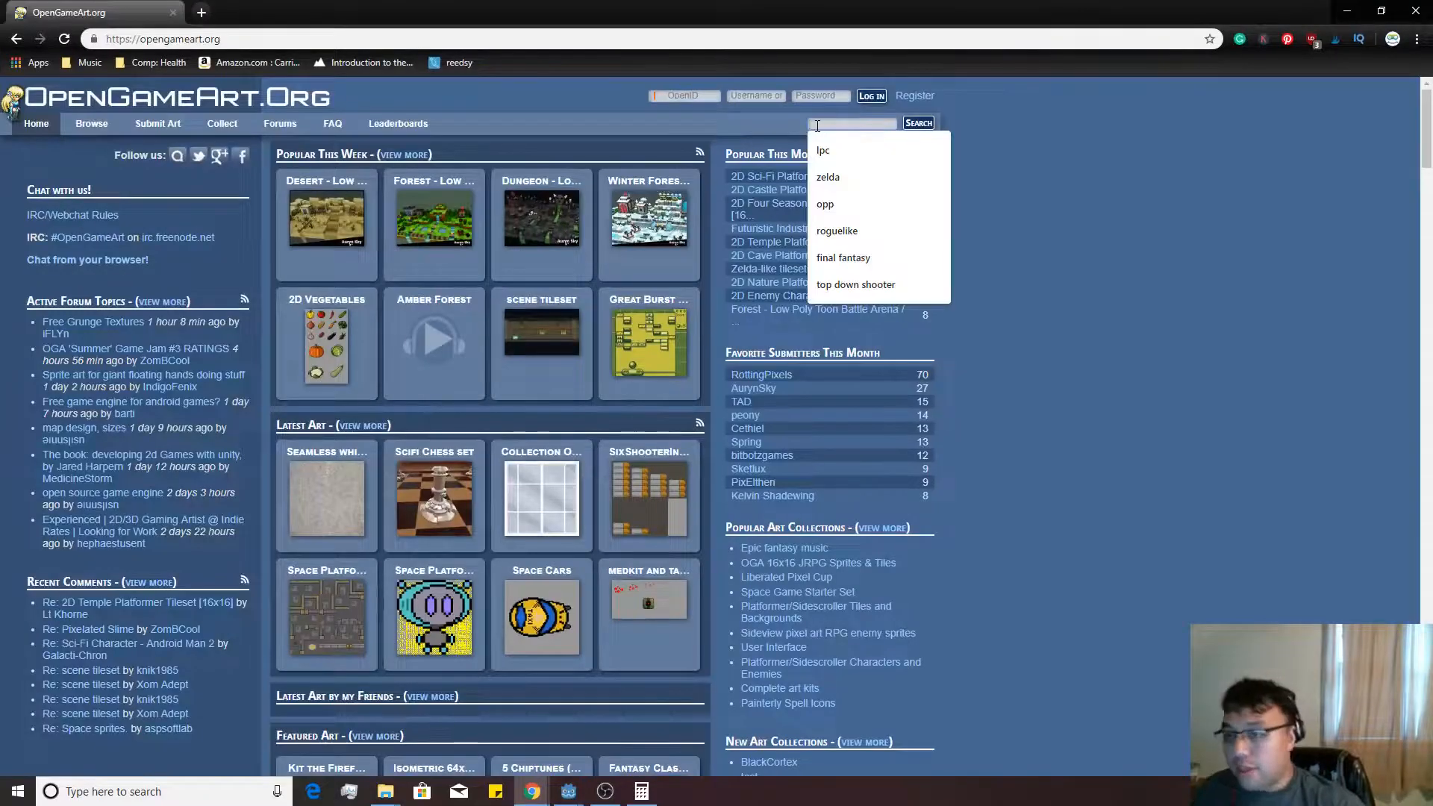
type("parallax")
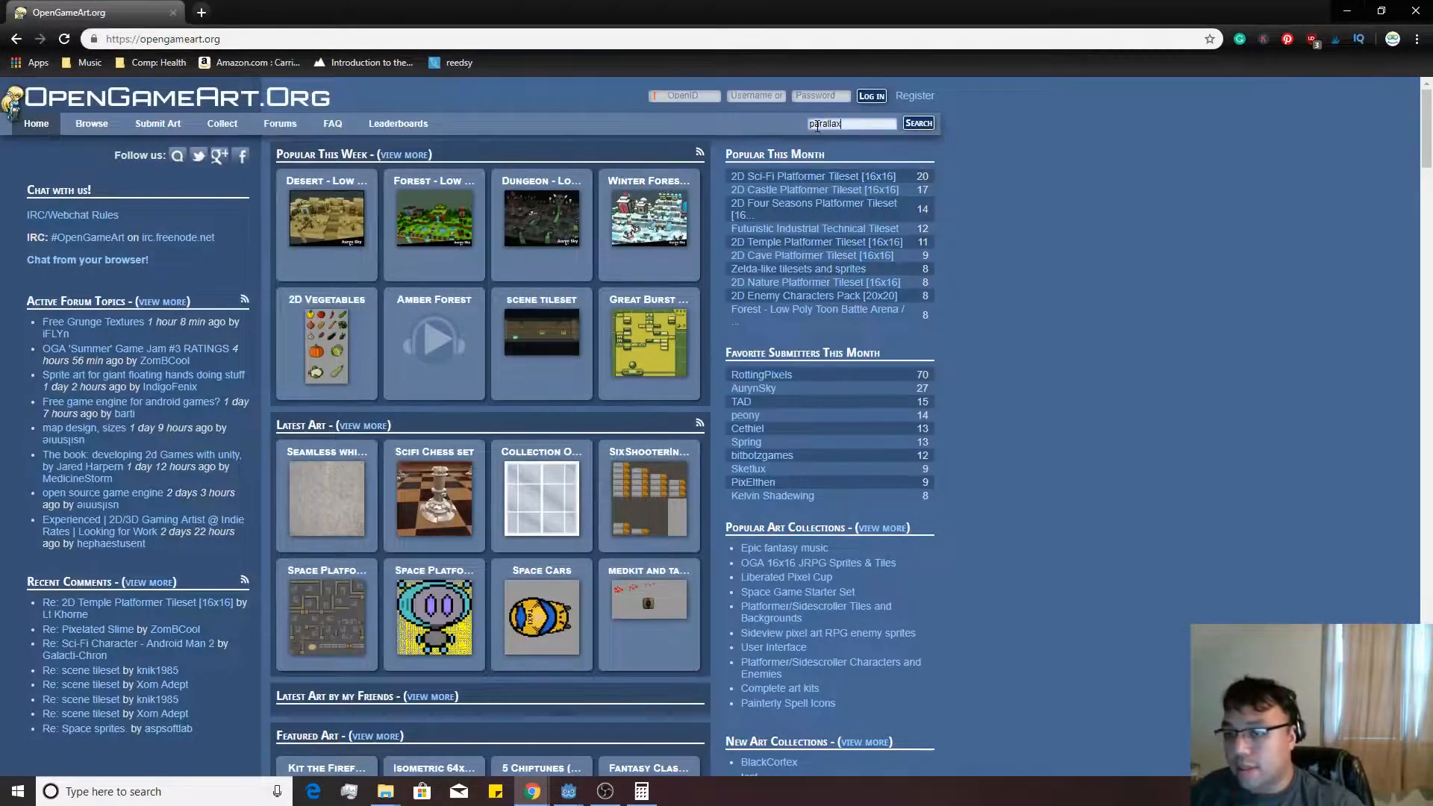
left_click(916, 122)
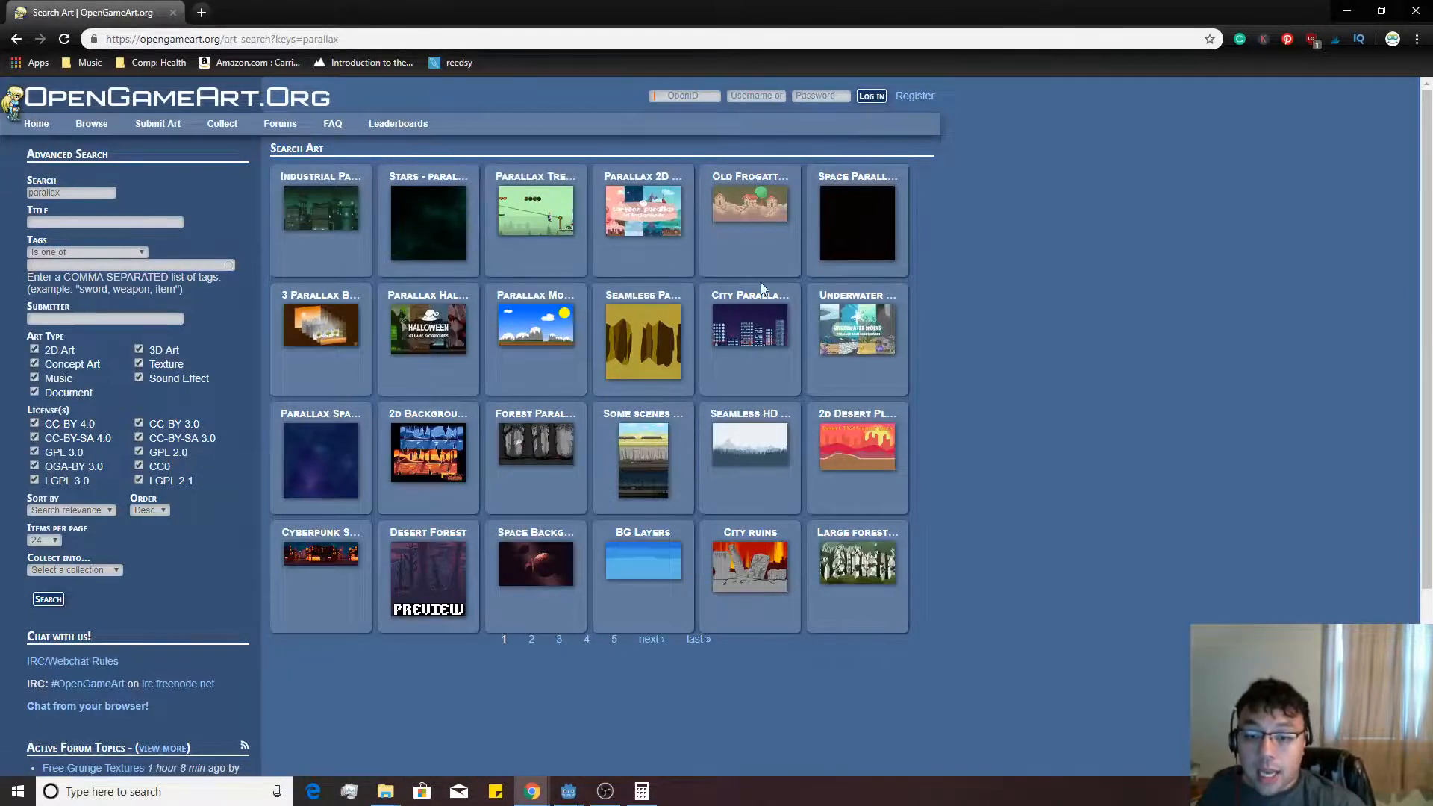
mouse_move(320, 457)
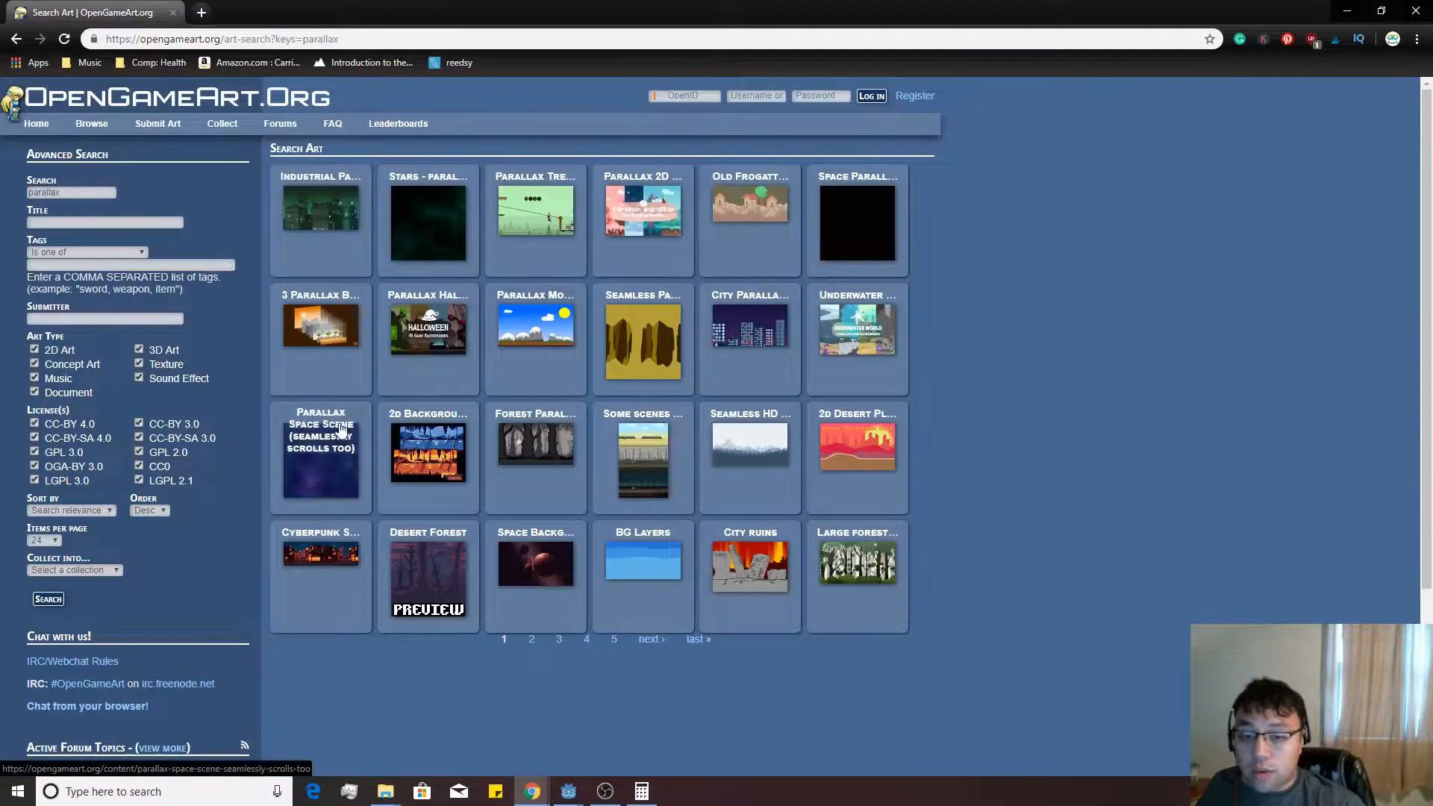
mouse_move(857, 188)
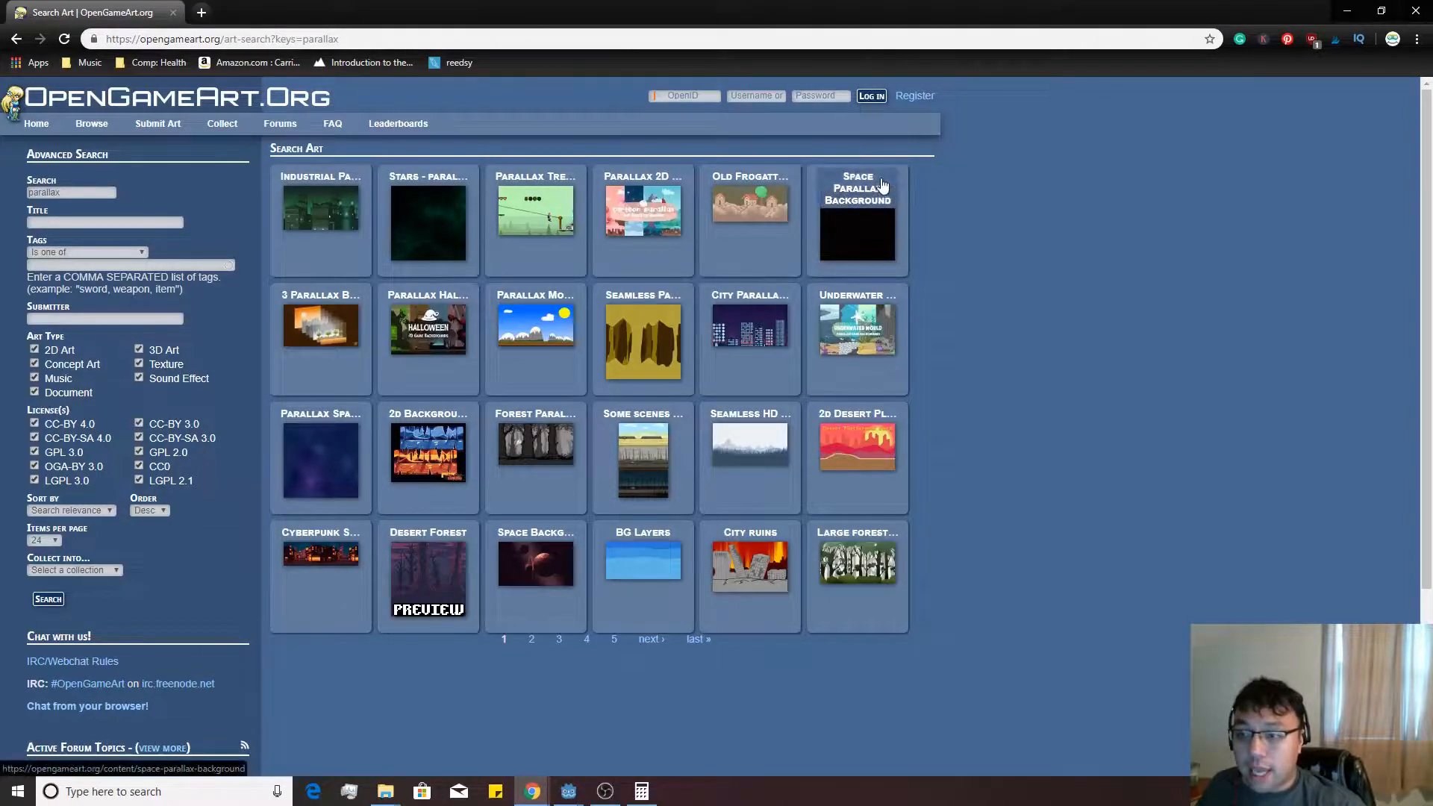
Open the 'Stars - parallax backgrounds' asset and download Stars-background.zip
left_click(856, 219)
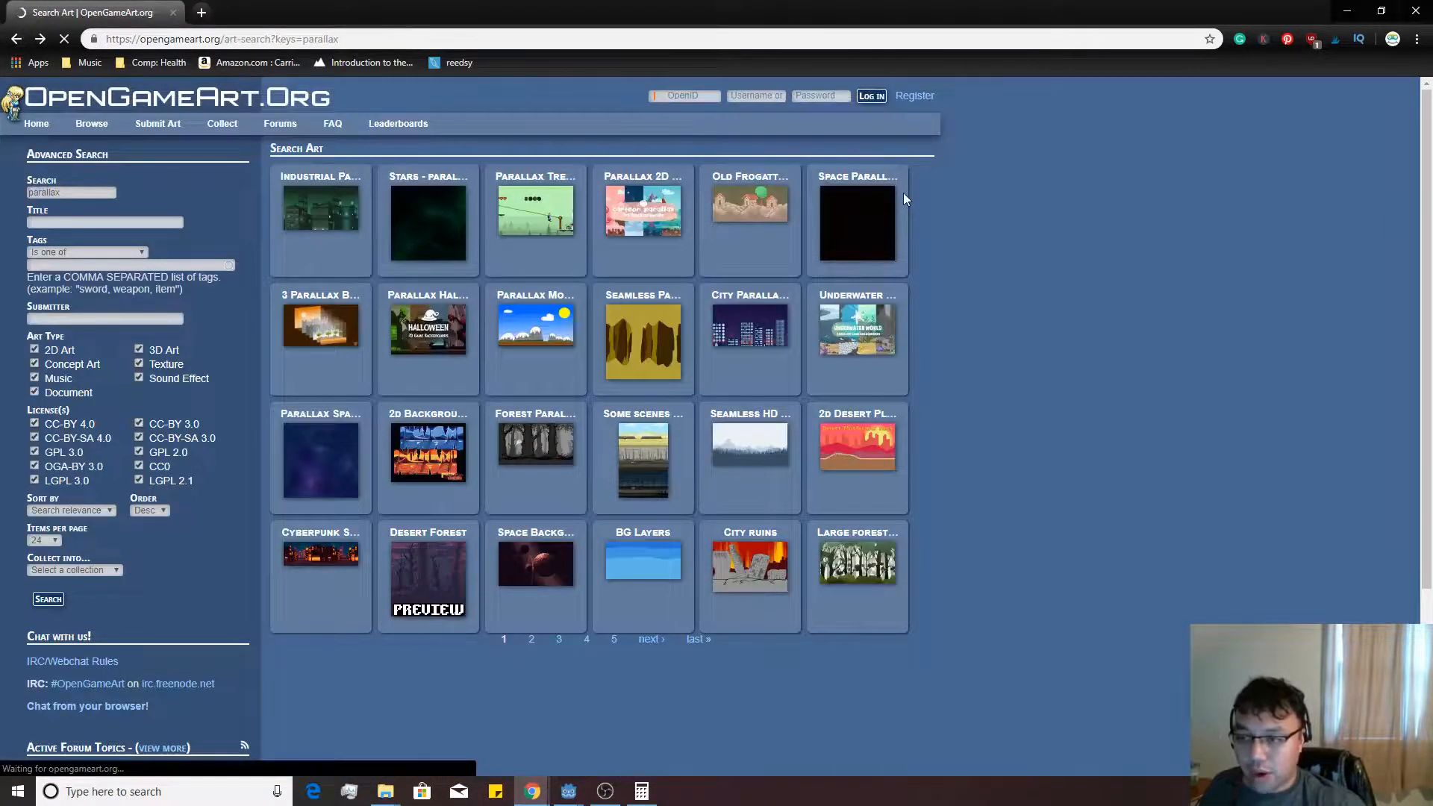
left_click(856, 219)
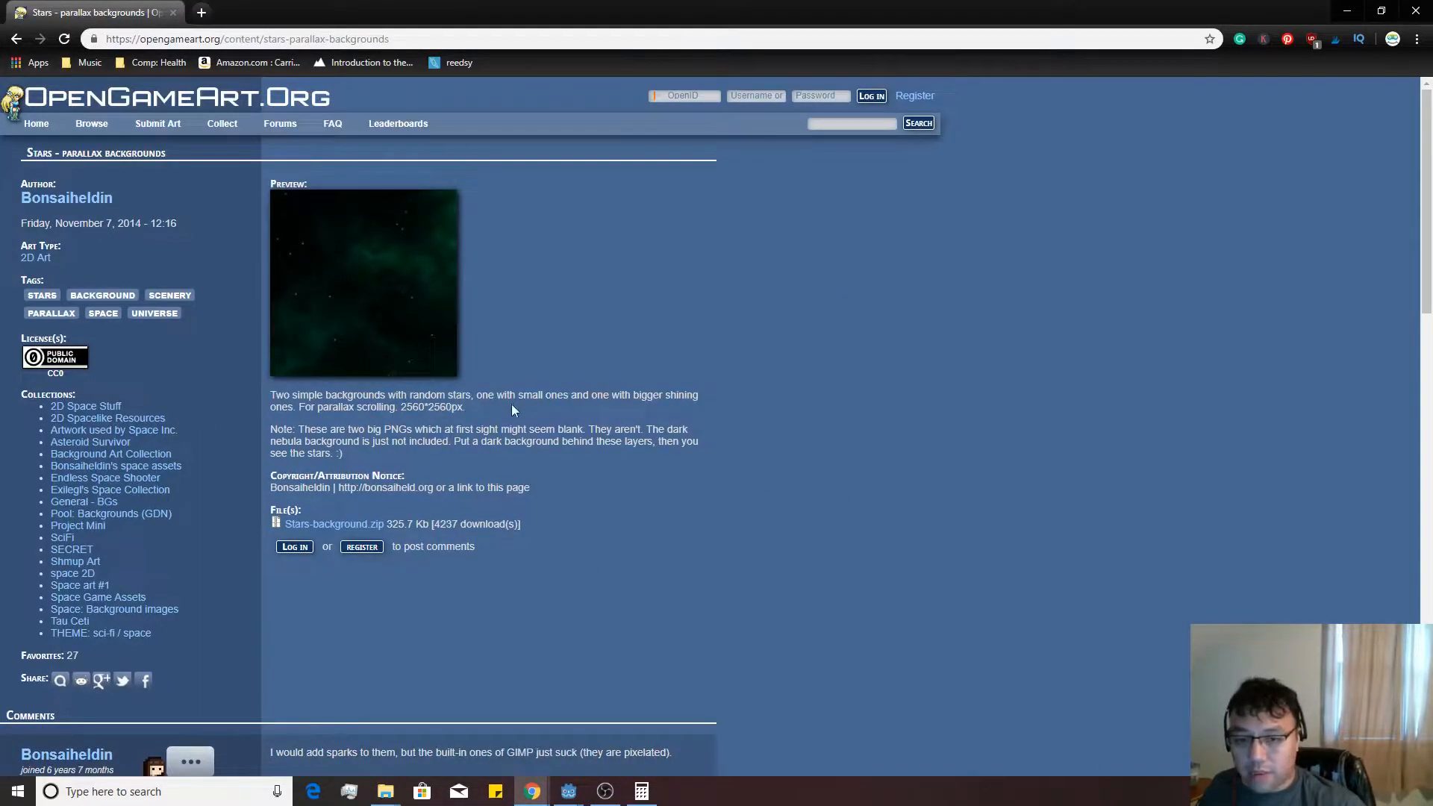
left_click(332, 524)
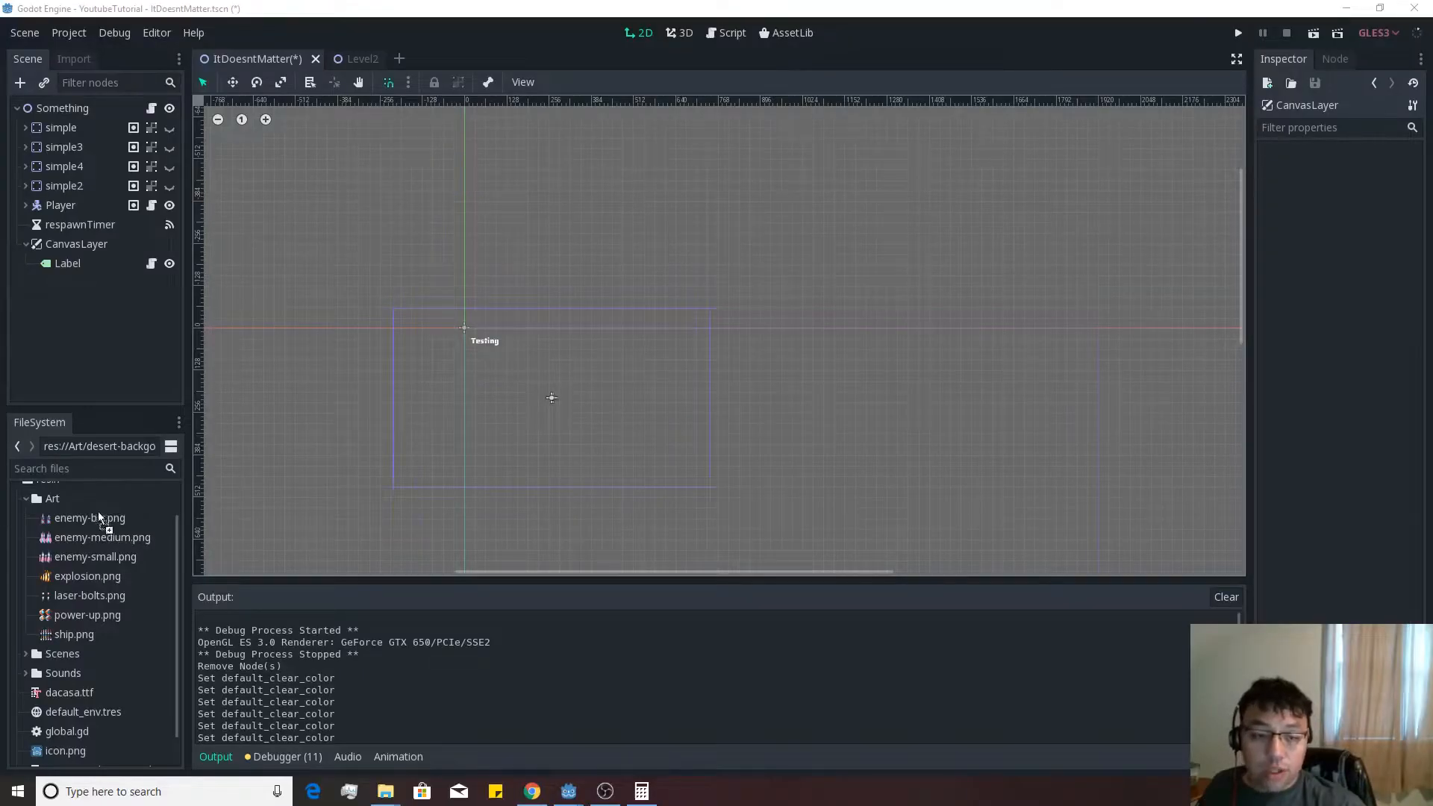
Set the project's default clear colour to near-black #080808 in Project Settings
left_click(91, 654)
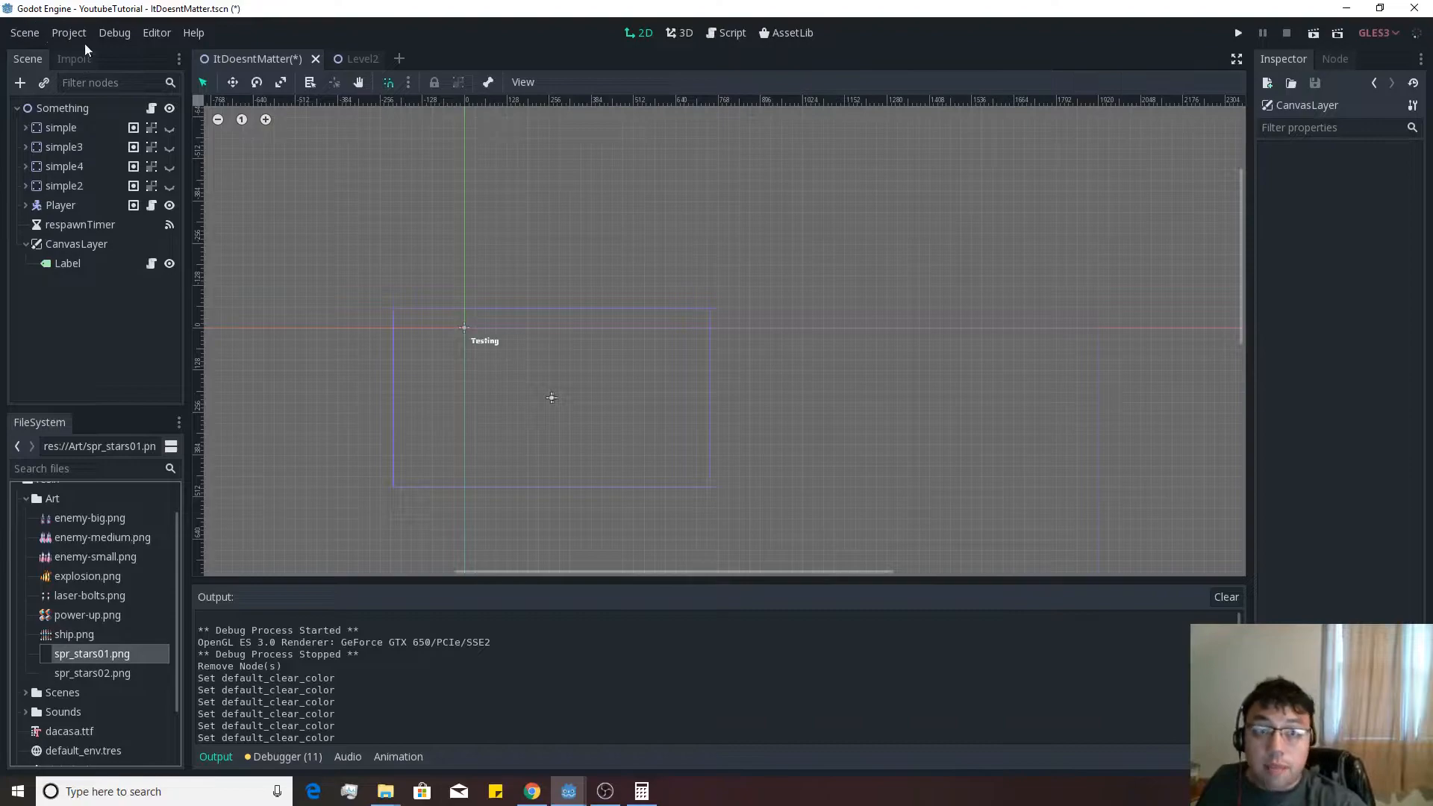
left_click(69, 32)
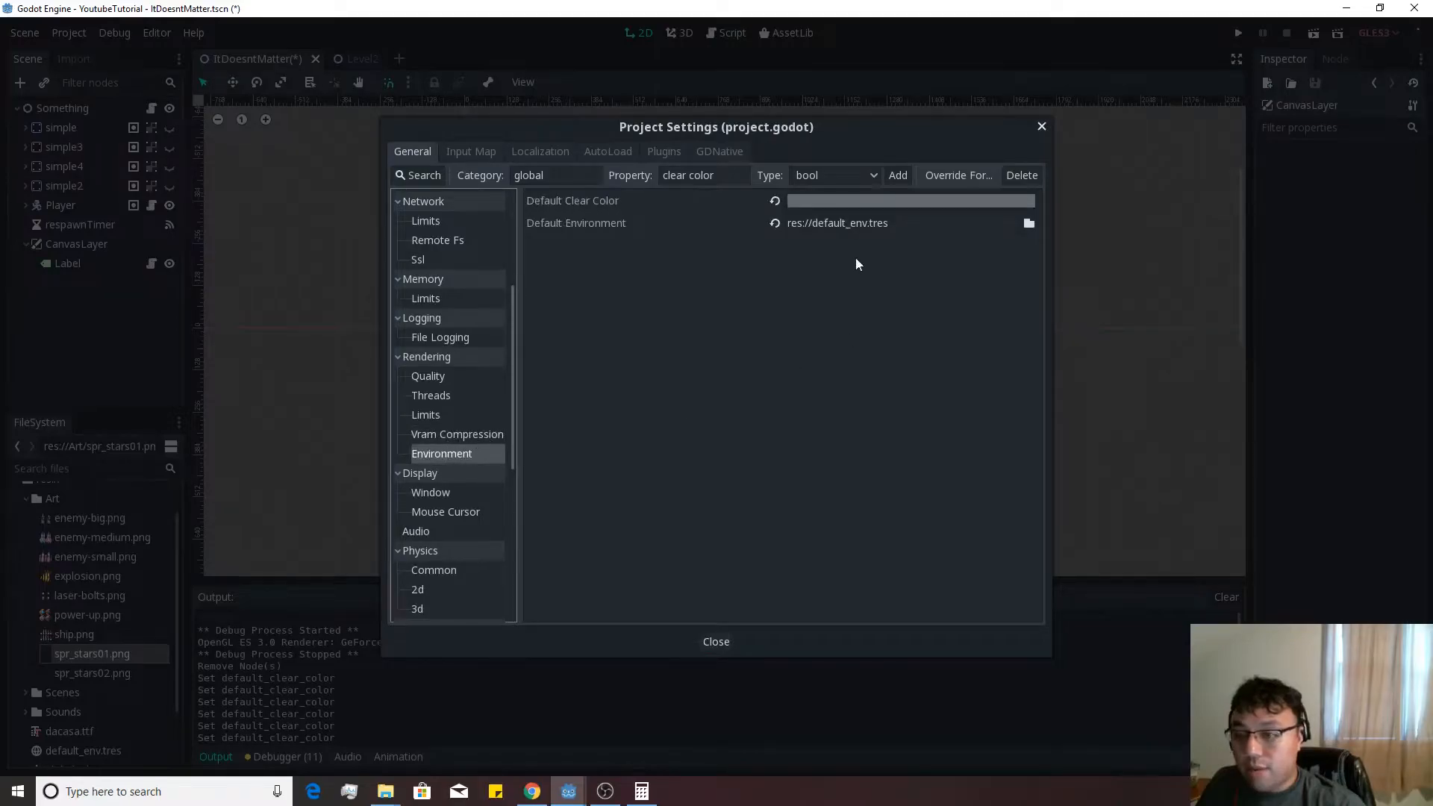
left_click(908, 200)
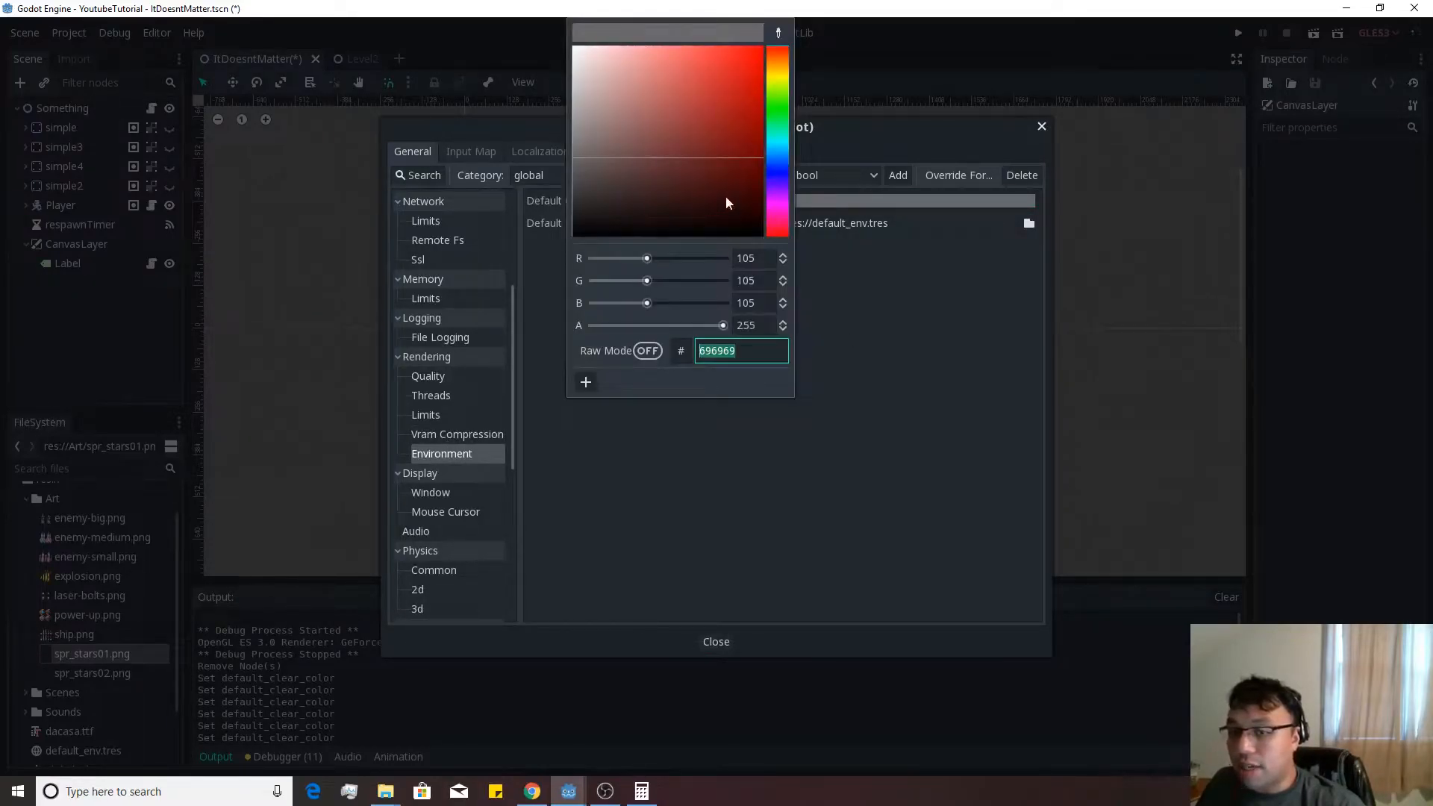
left_click(745, 227)
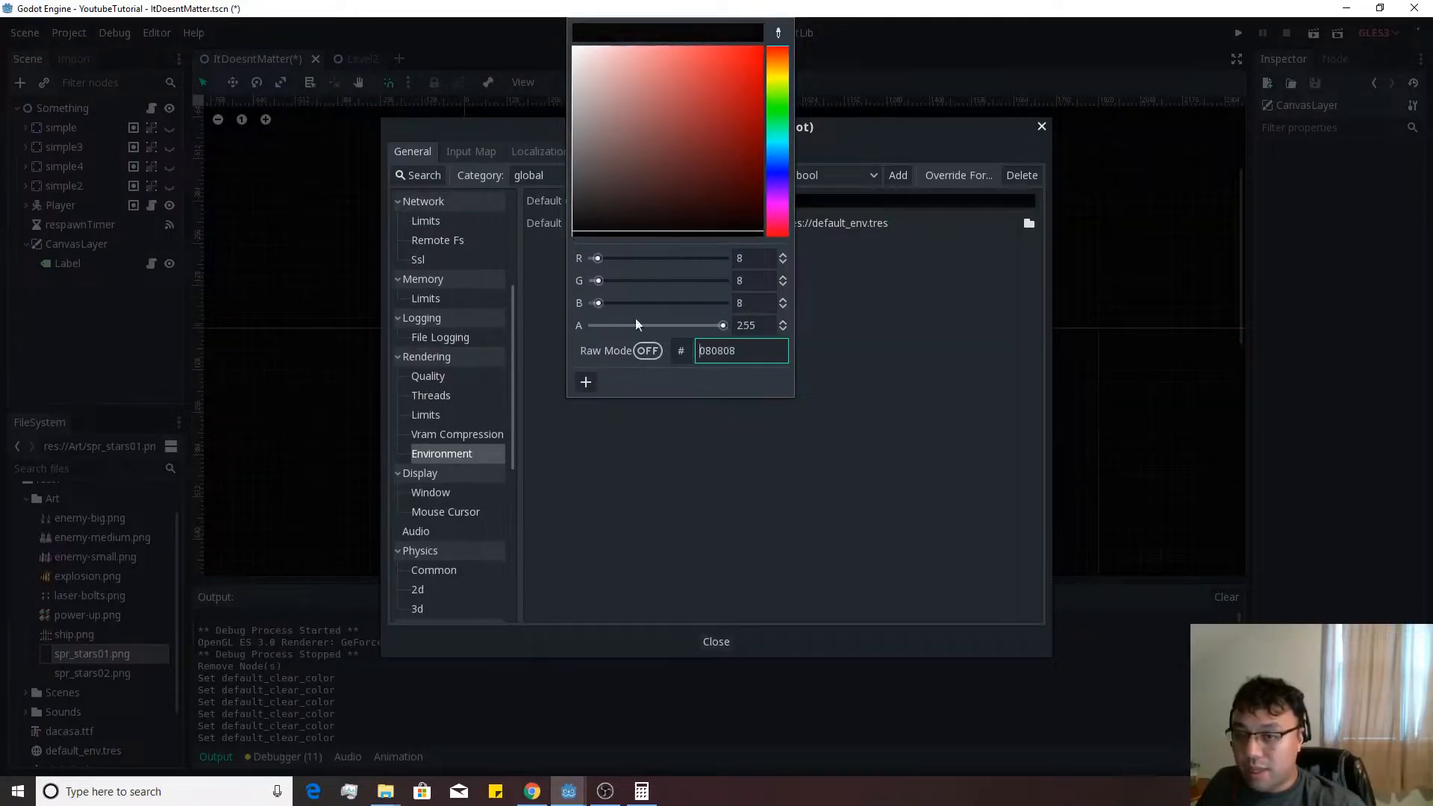
left_click(715, 640)
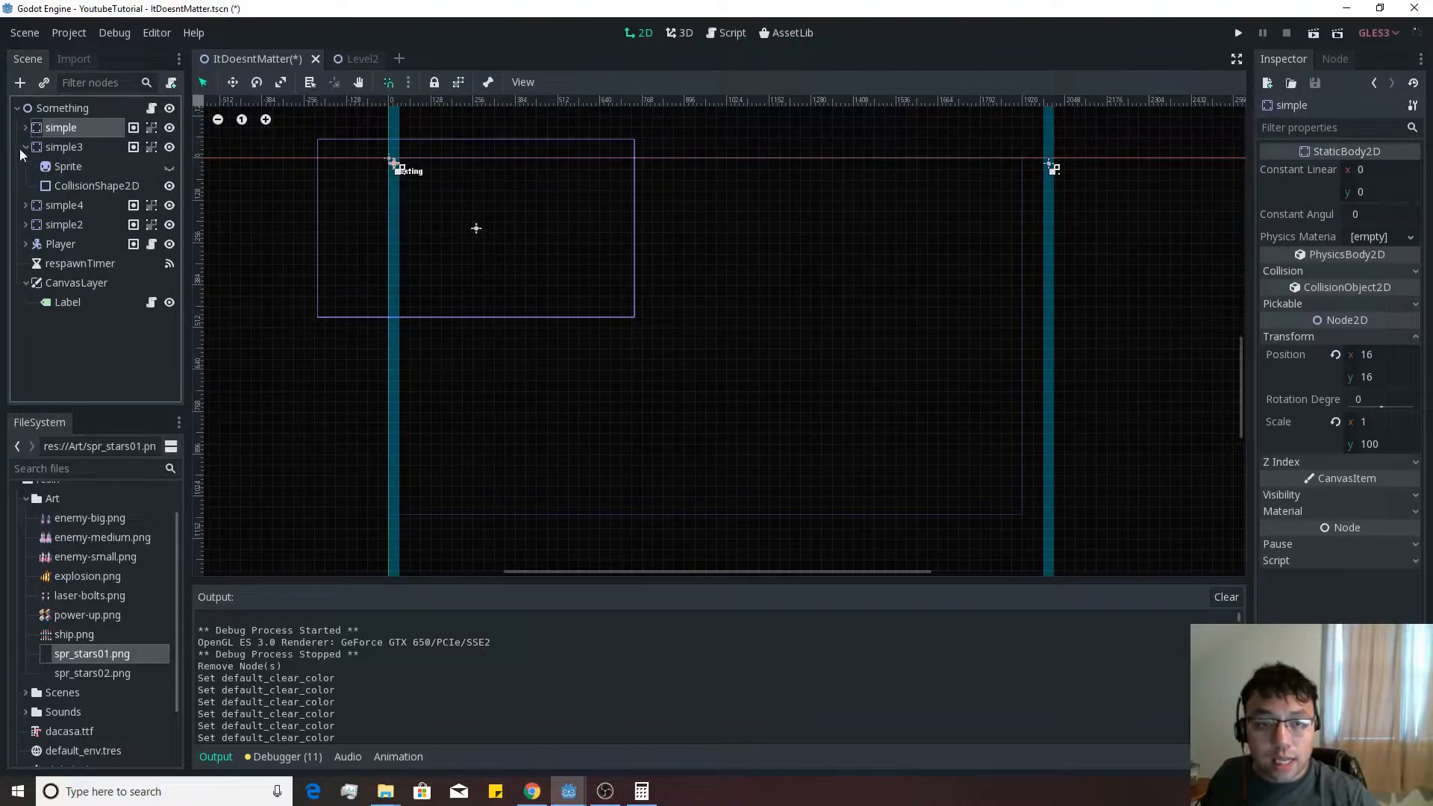
left_click(25, 165)
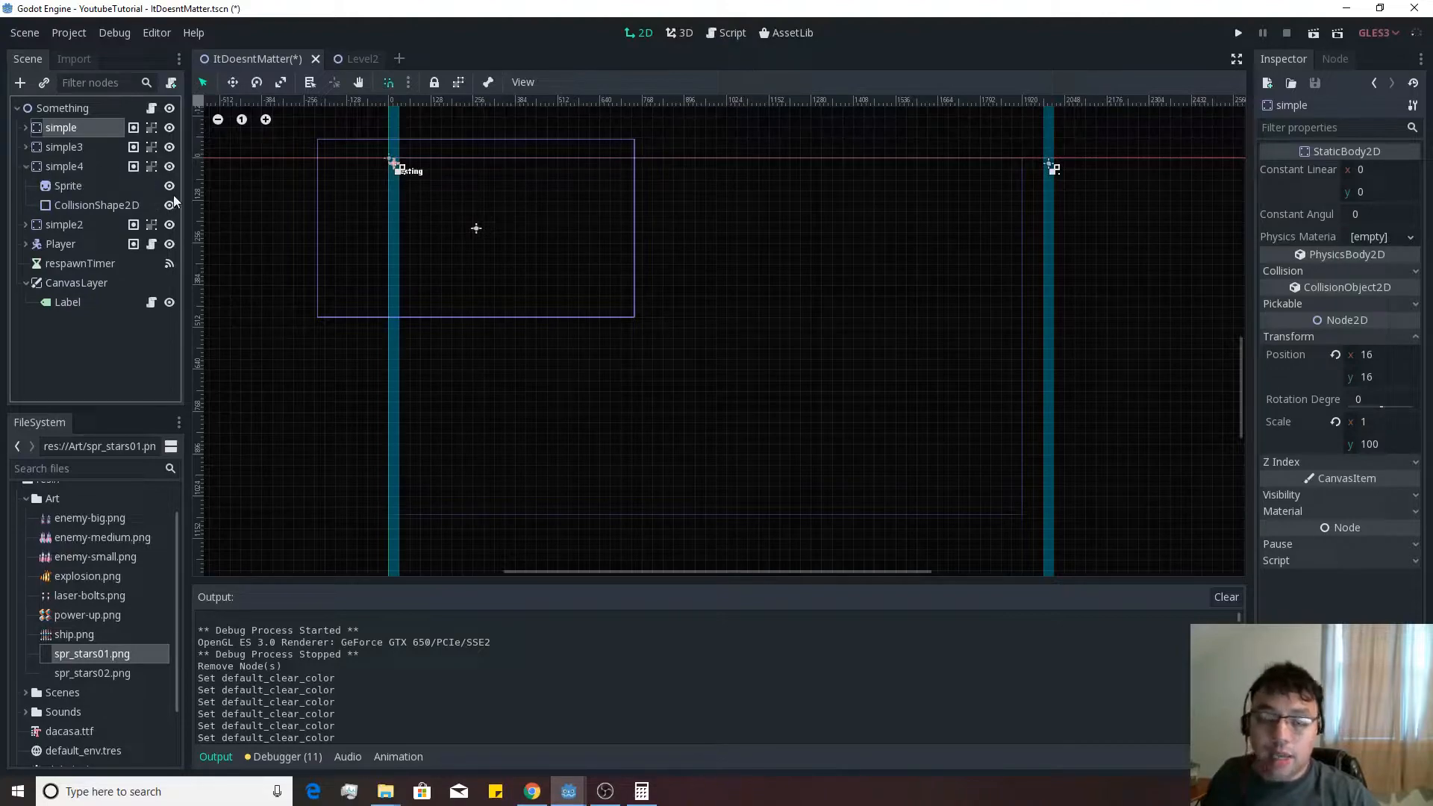
left_click(25, 166)
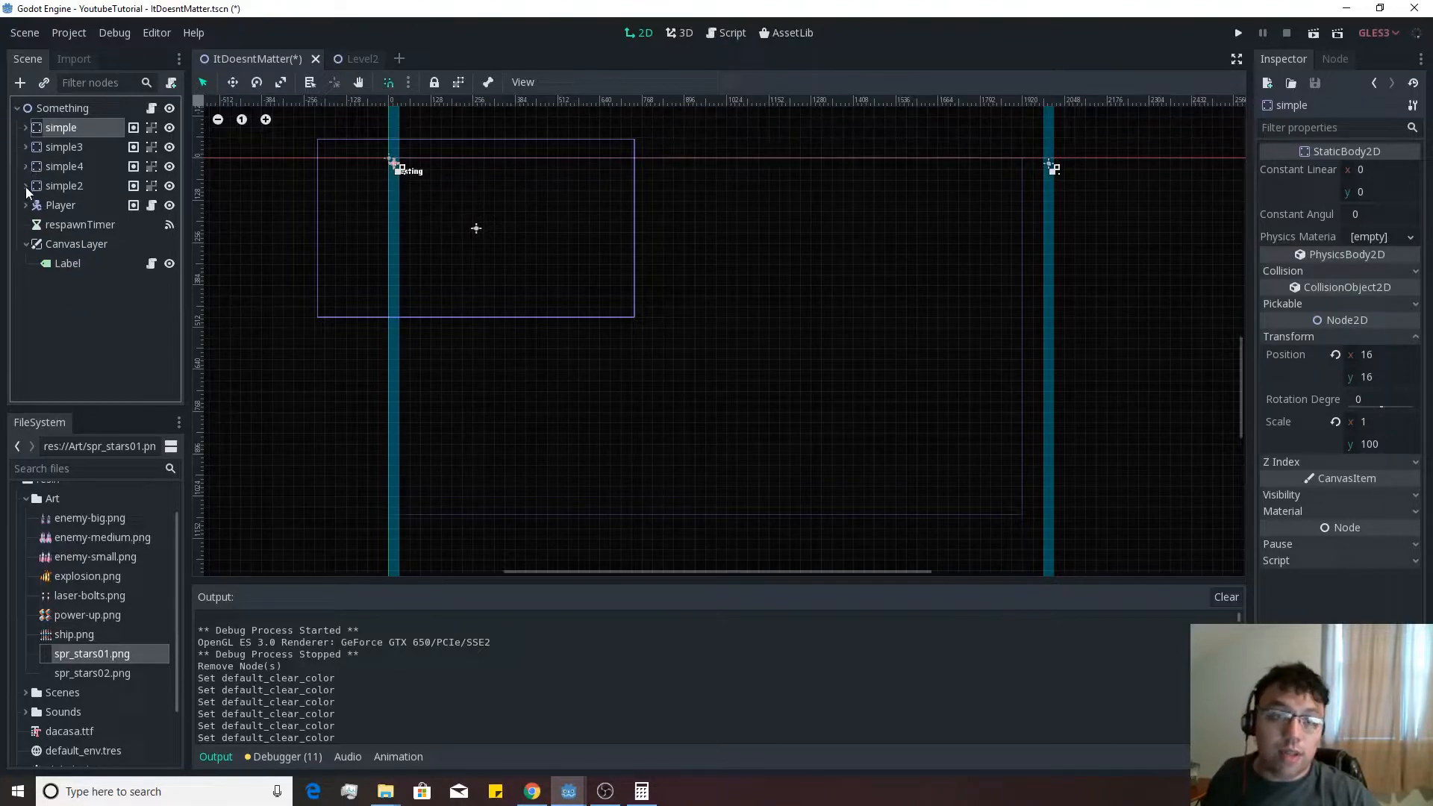
left_click(25, 185)
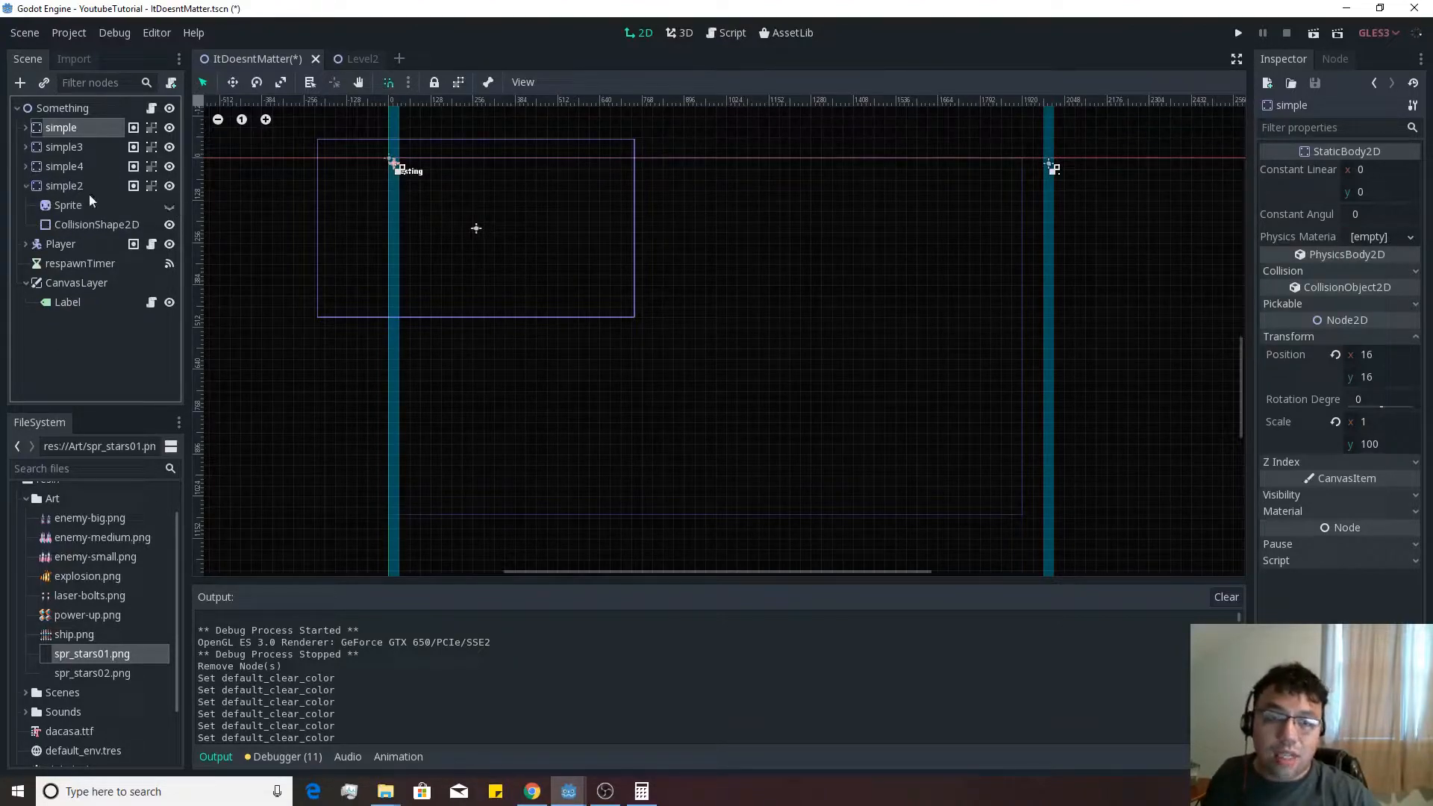
left_click(63, 107)
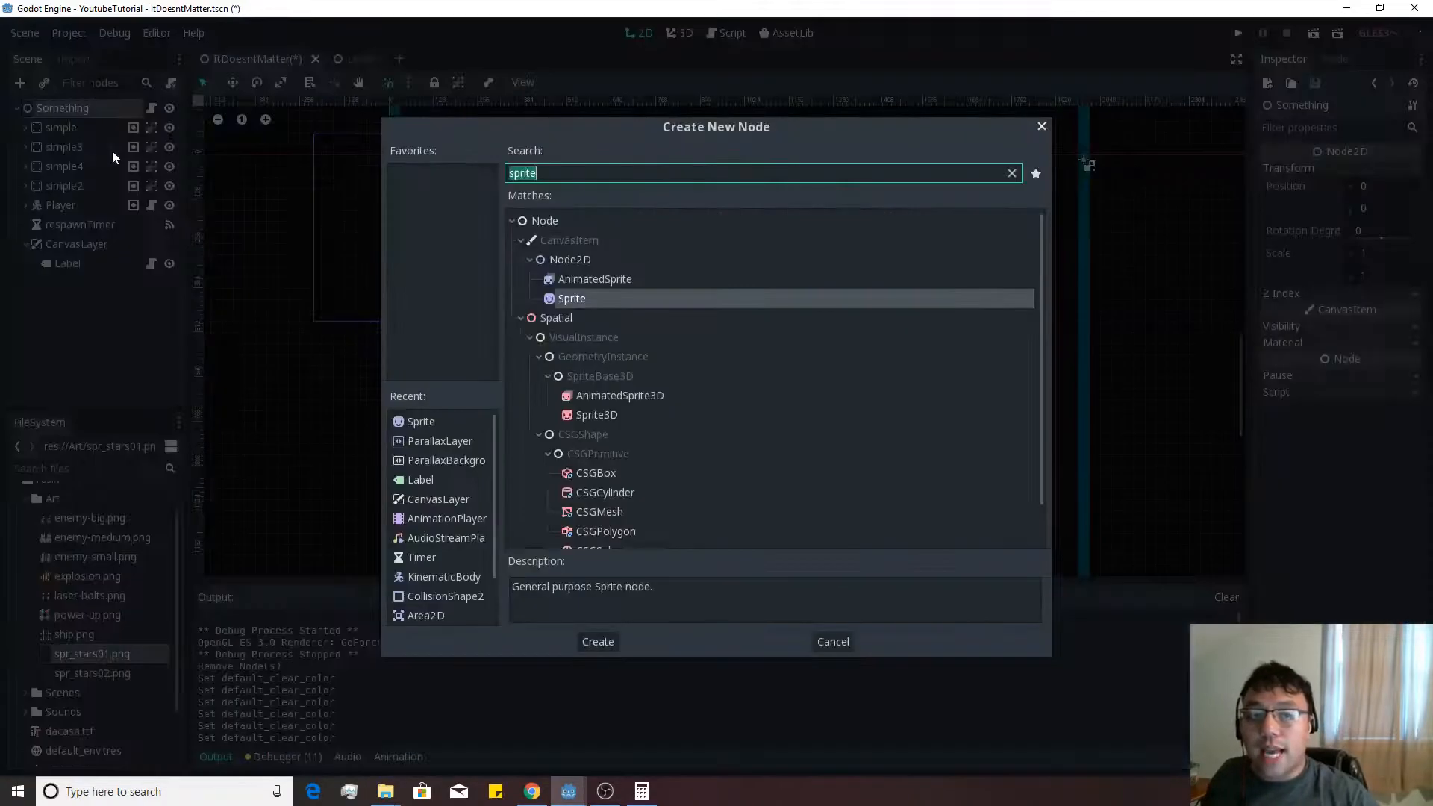
Add a ParallaxBackground node to the scene and rename it 'background'
type("parallax")
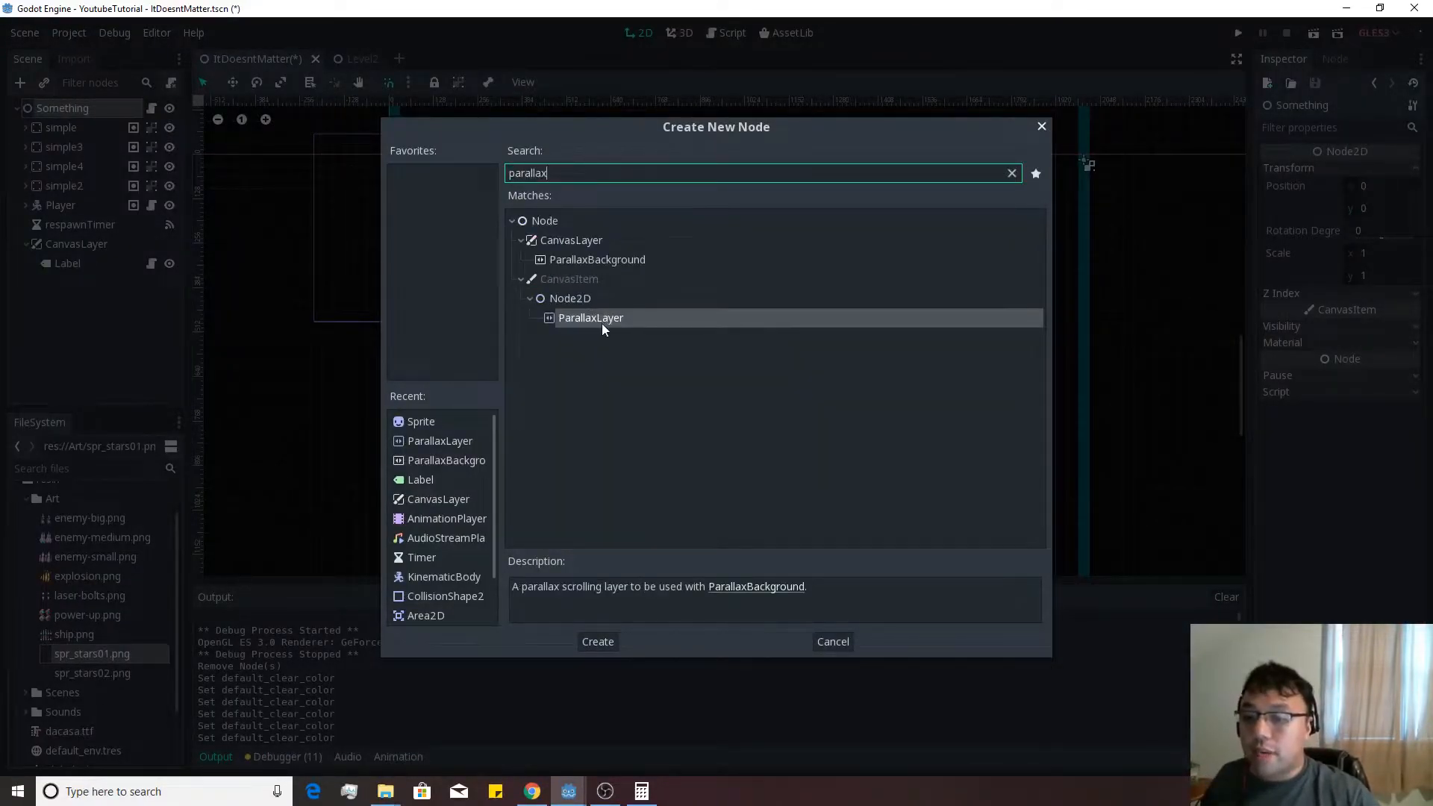
left_click(597, 640)
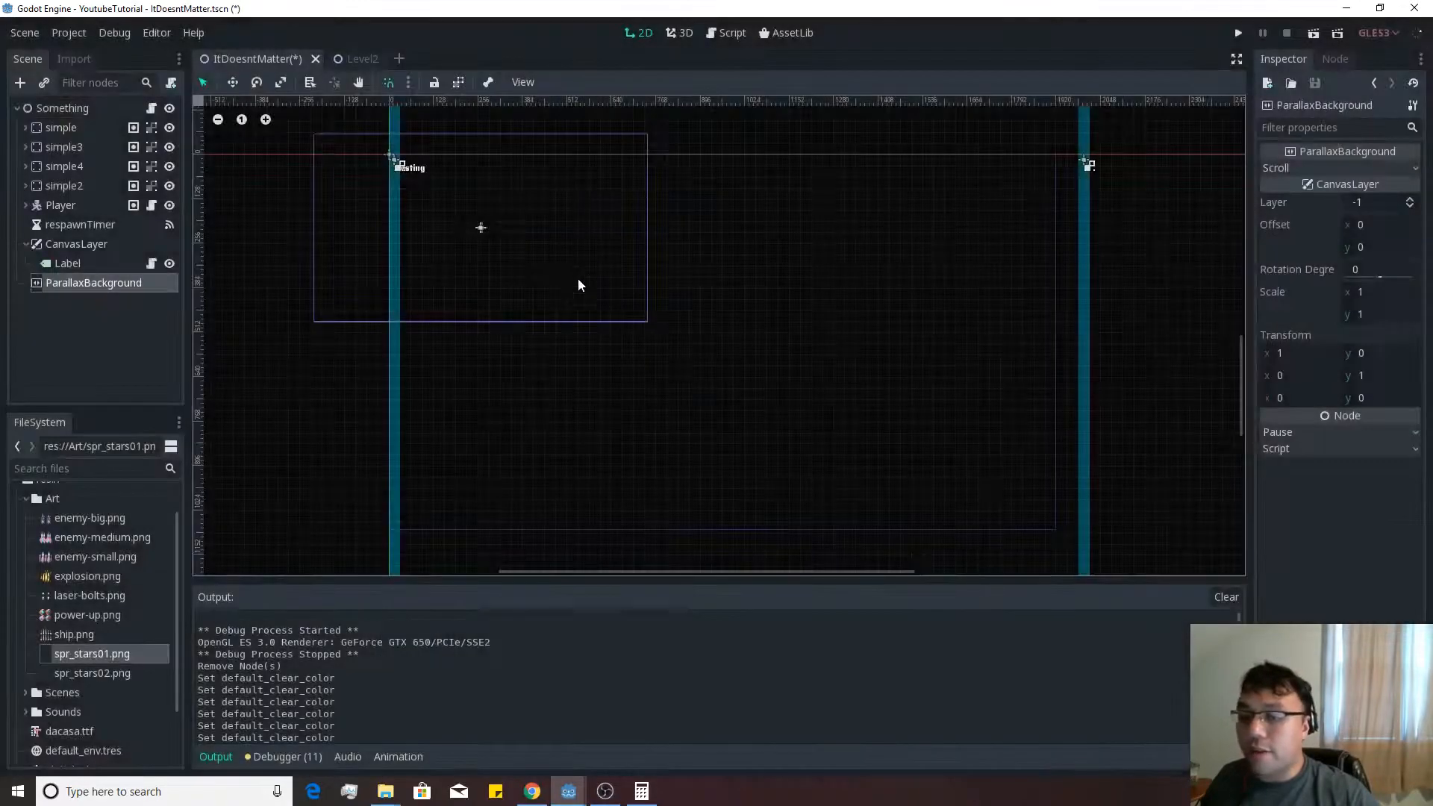
double_click(93, 282)
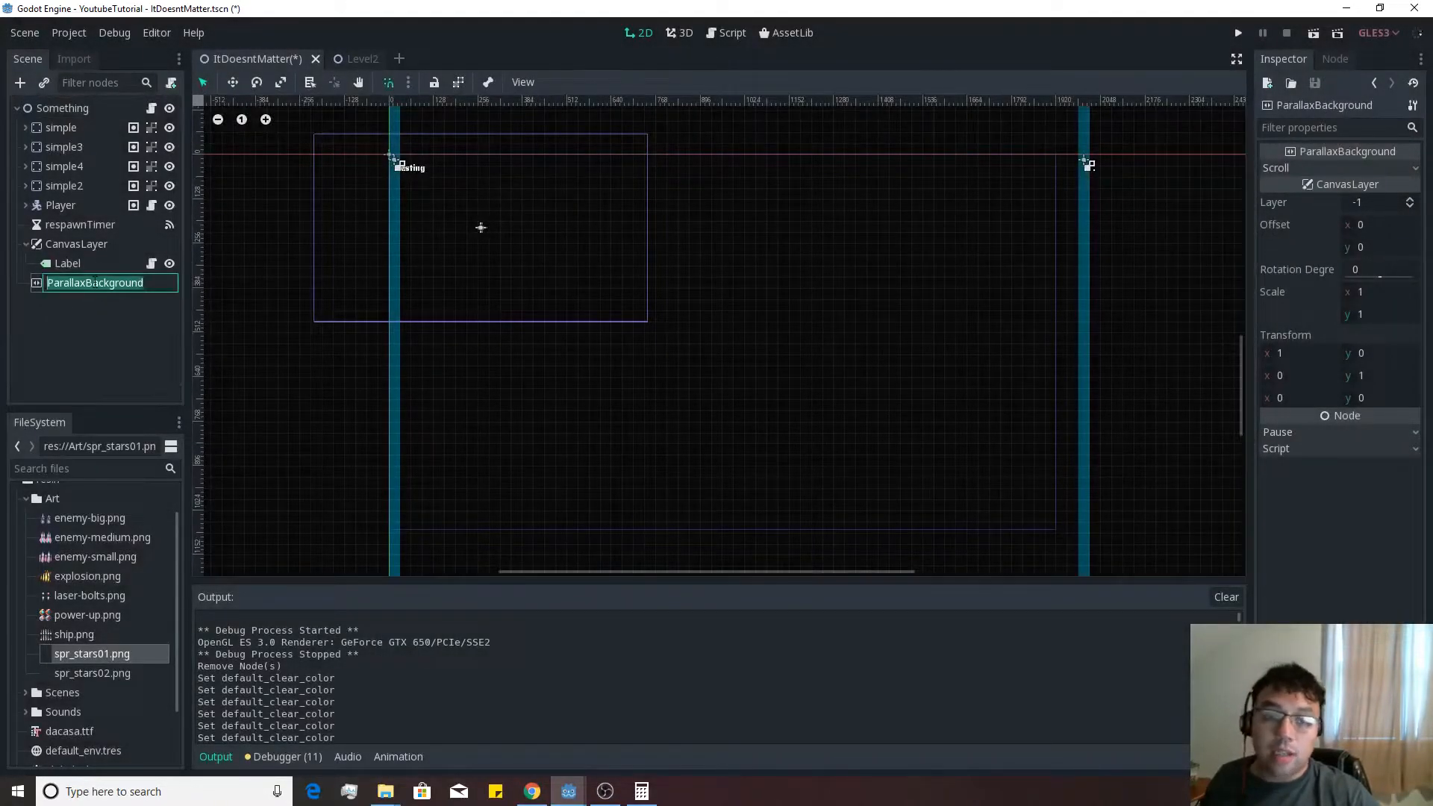
type("background")
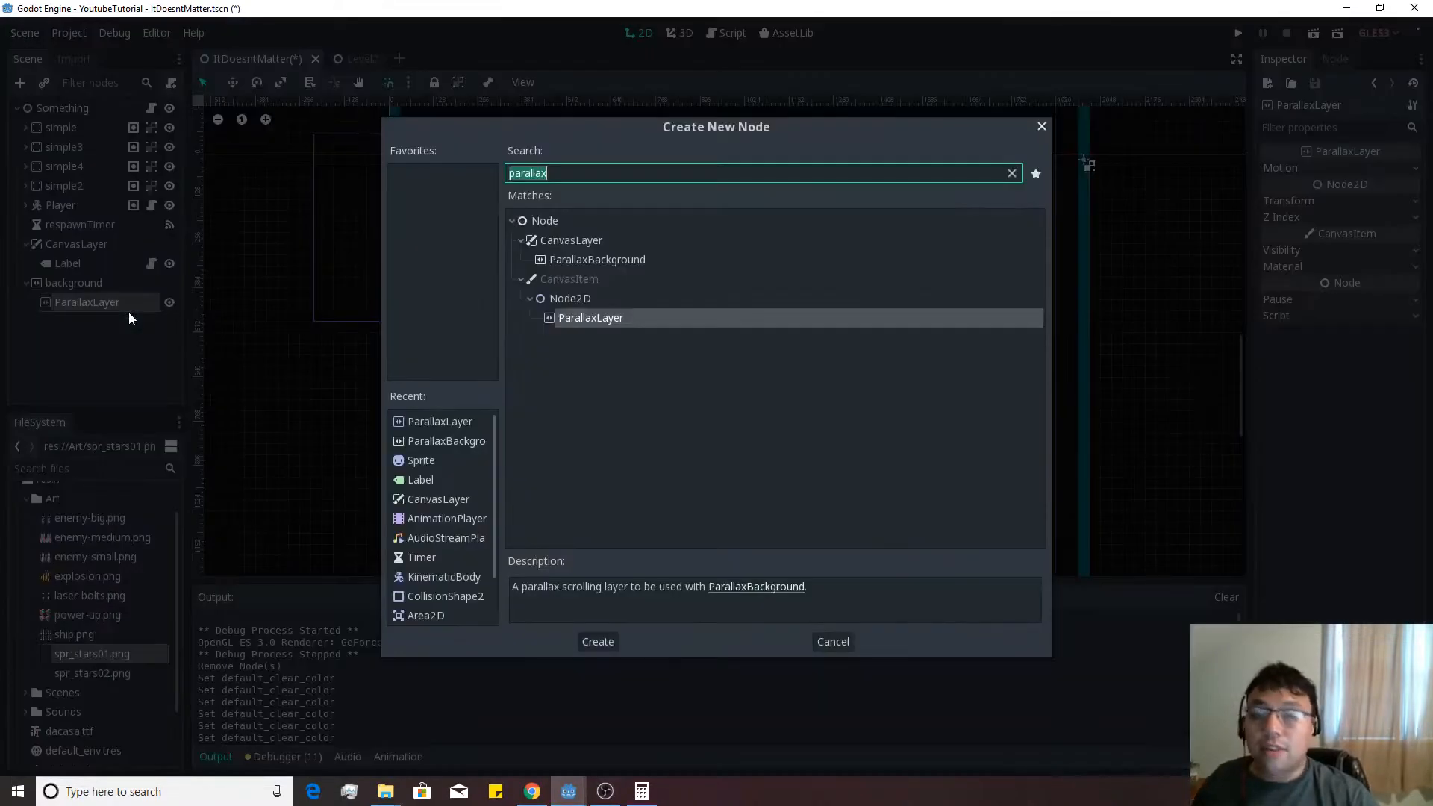
Add a Sprite under the ParallaxLayer and set the layer's mirroring to 2560 x 2560
type("sprite")
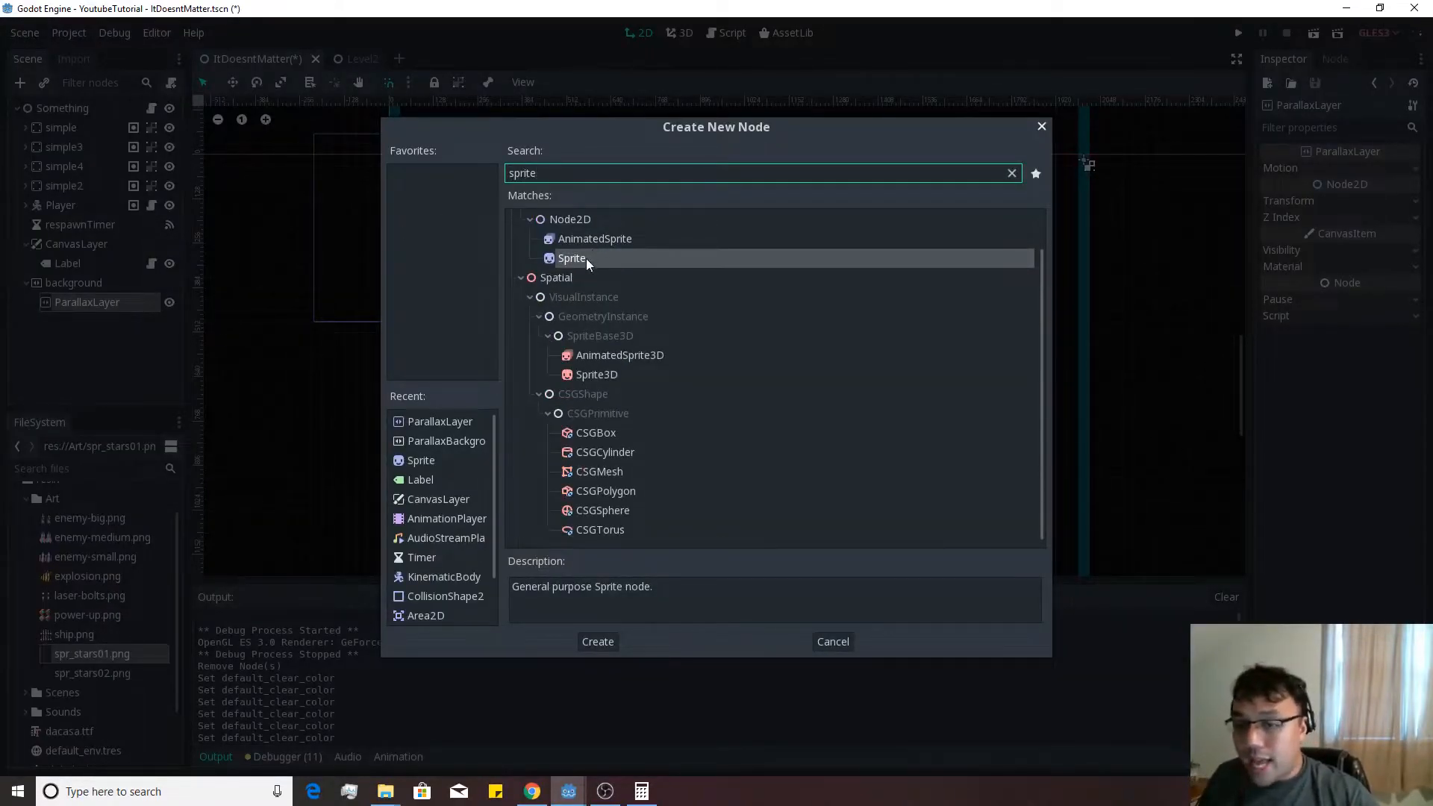
left_click(597, 640)
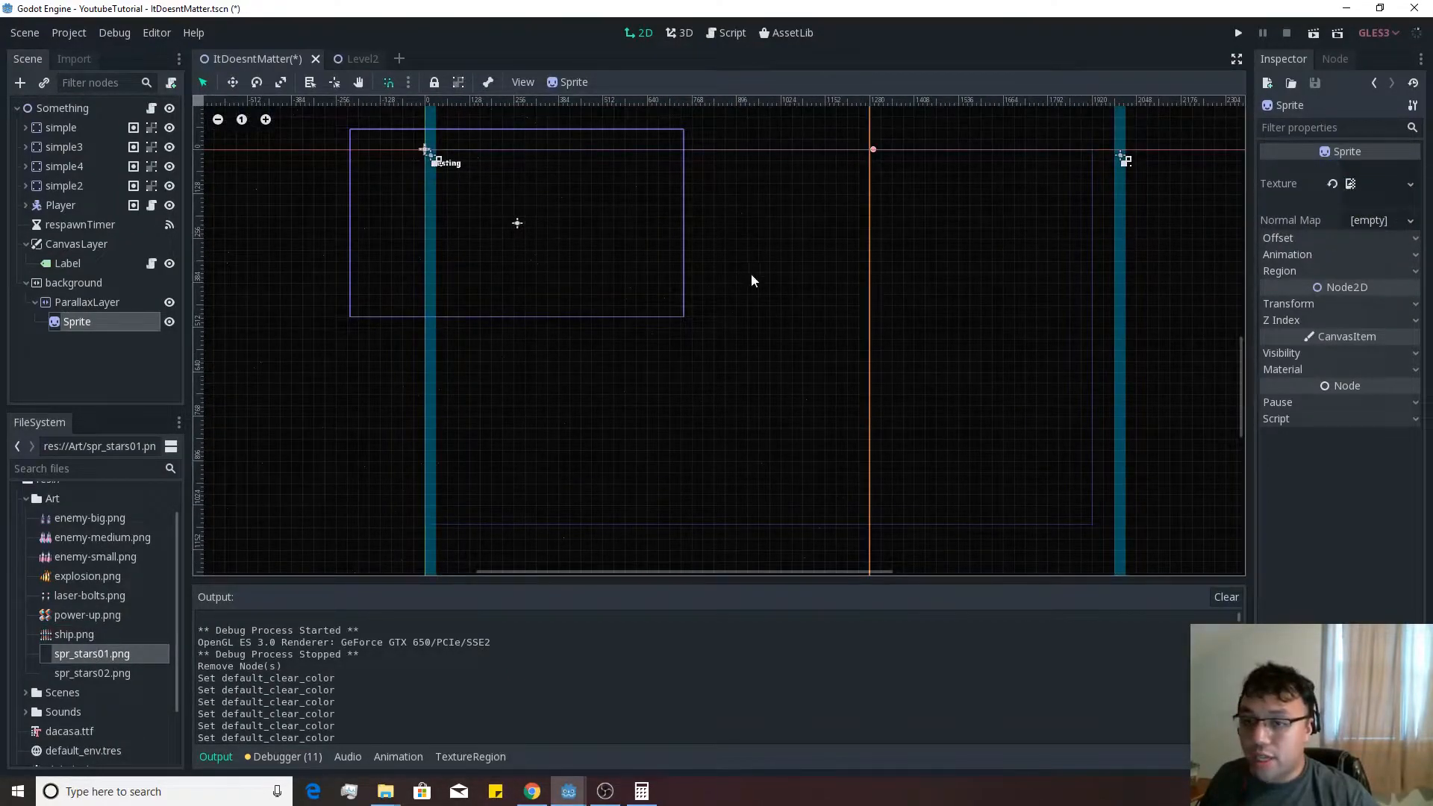
left_click(88, 302)
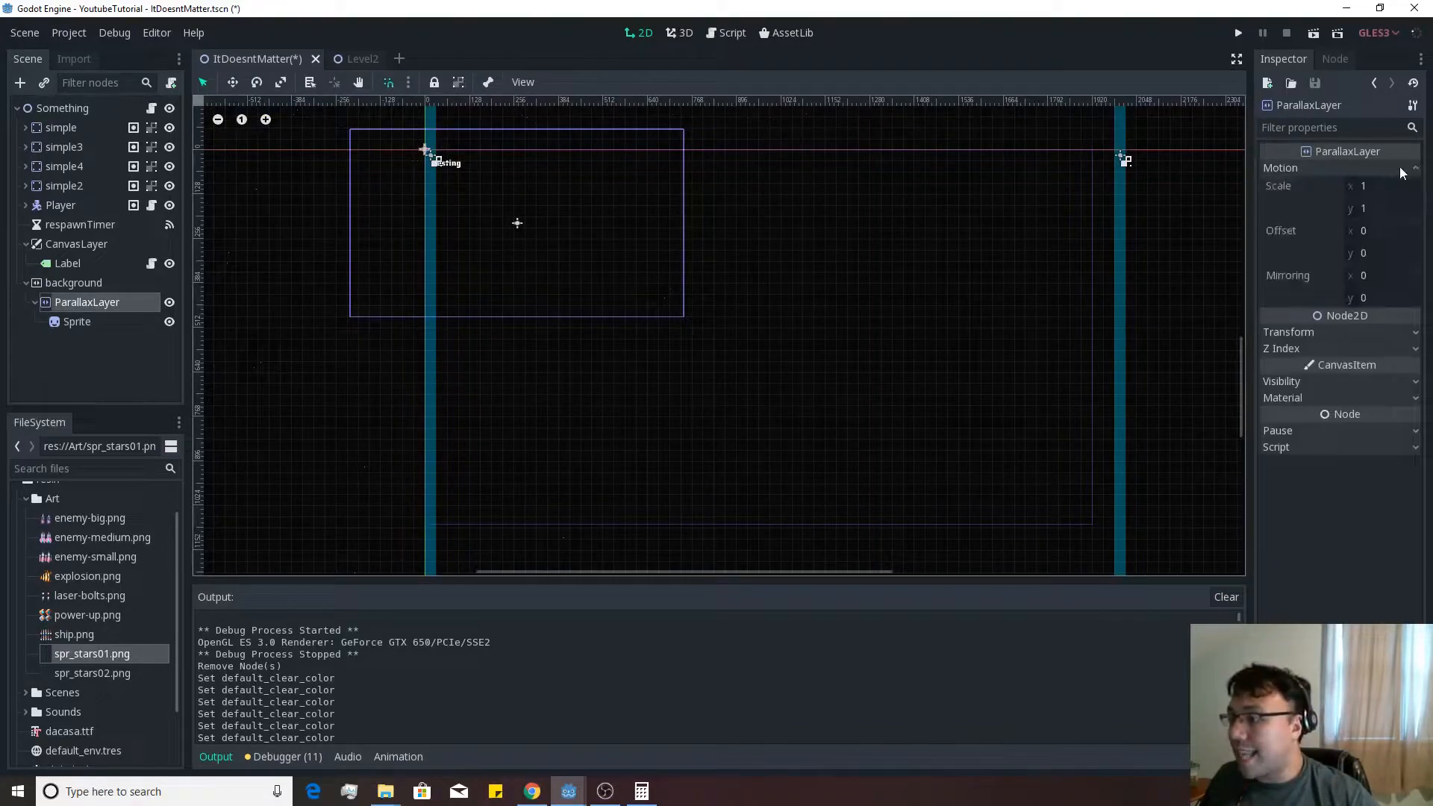
left_click(1382, 274)
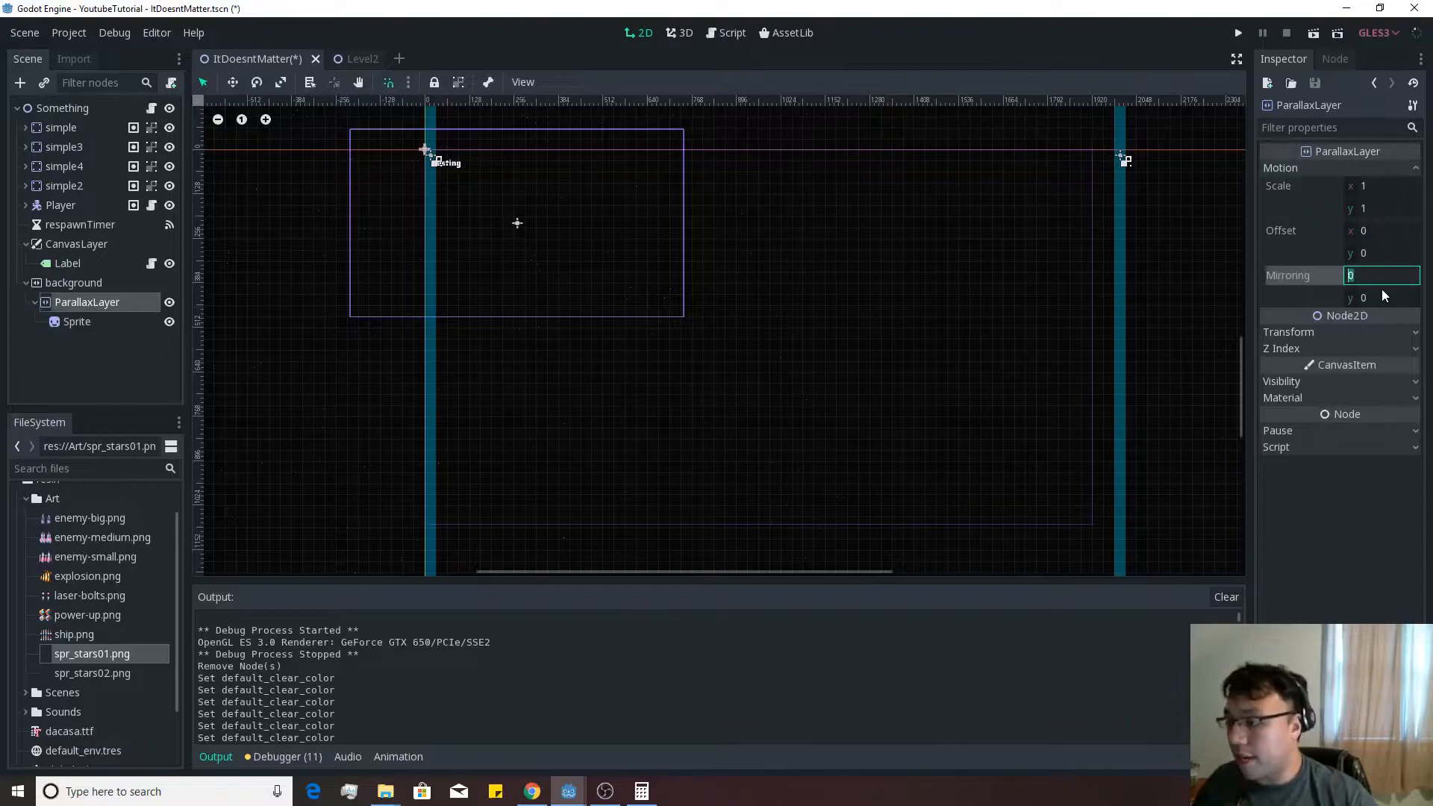
type("2560")
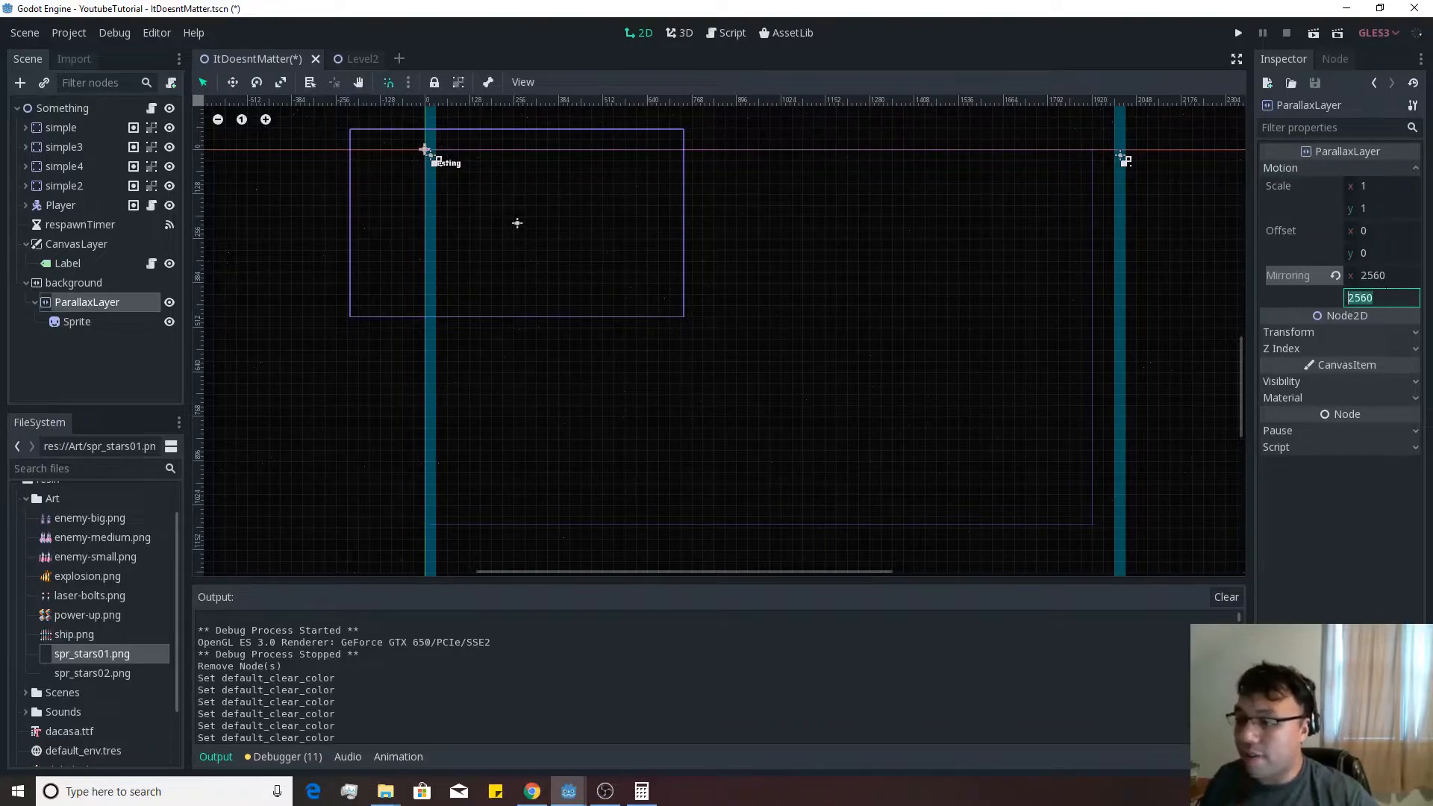
type("2560")
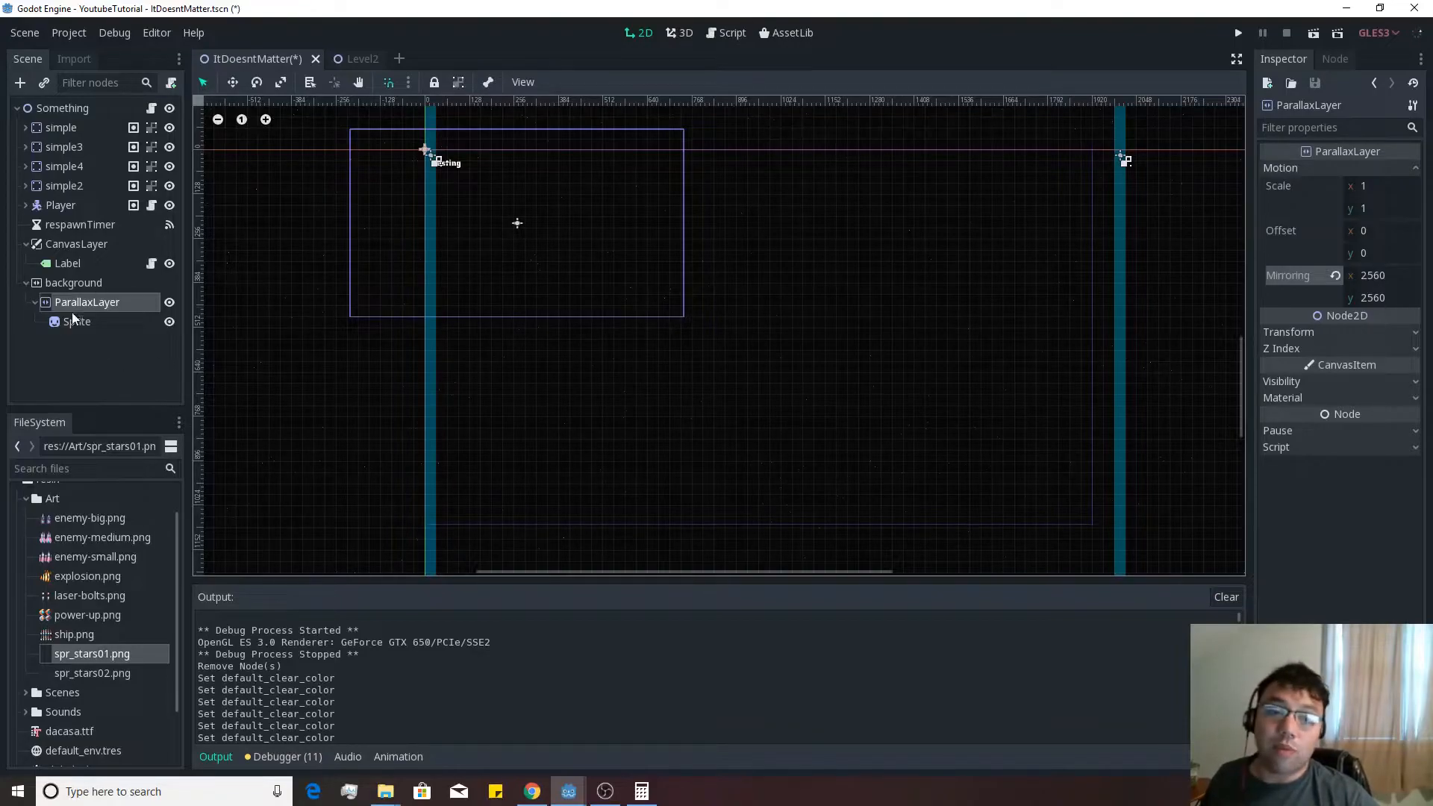
Add ParallaxLayer2 under background with a spr_stars02 Sprite, mirrored 2560 x 2560
left_click(20, 82)
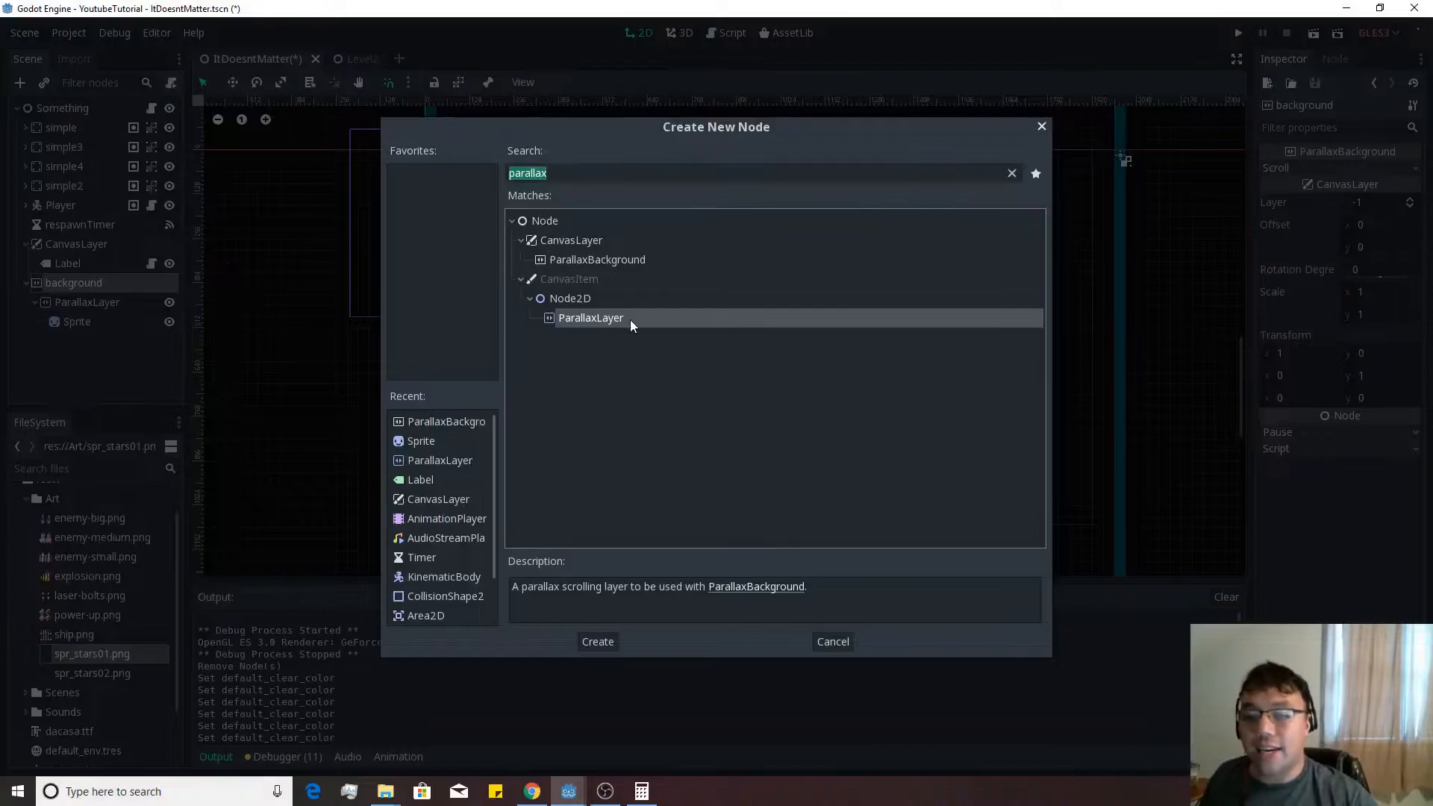
left_click(597, 640)
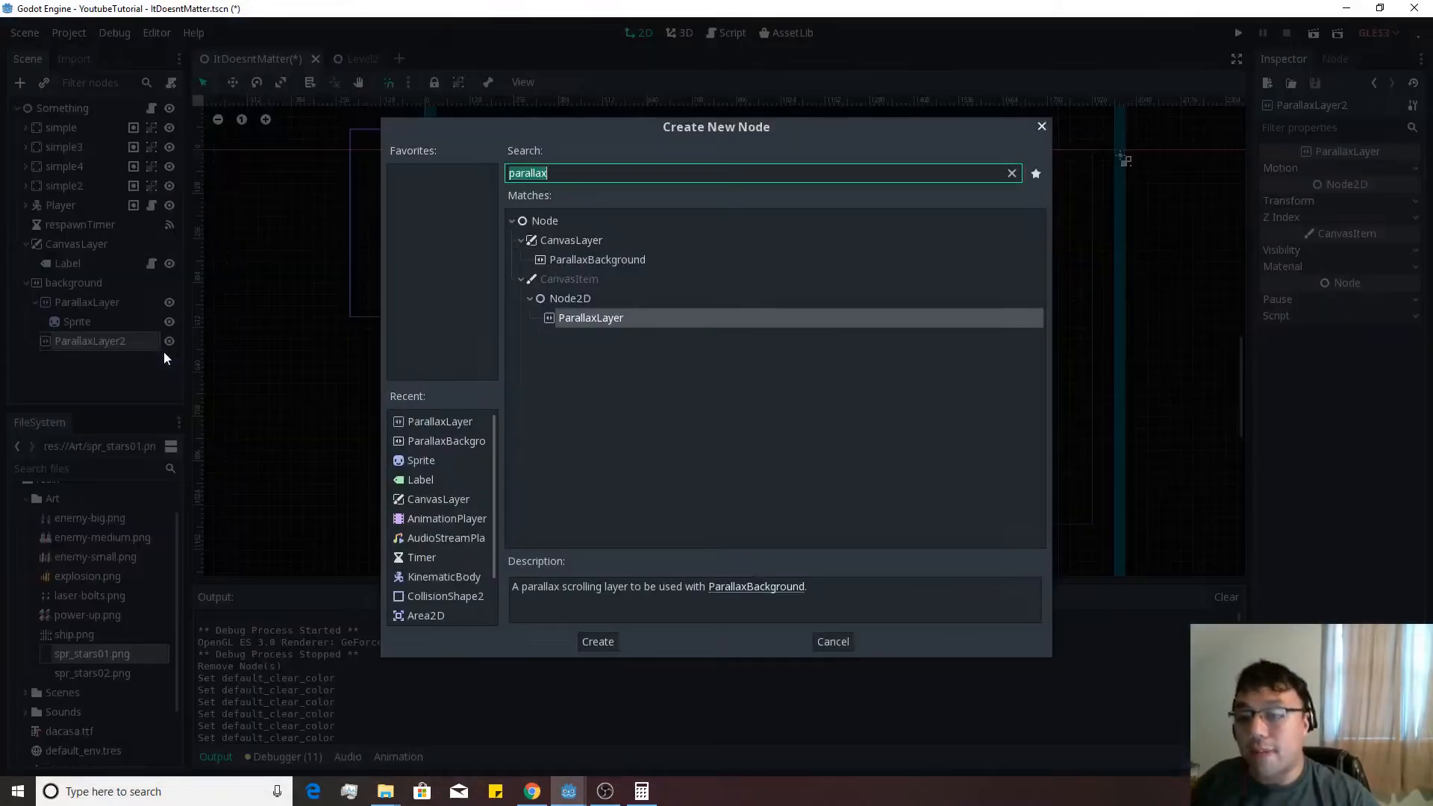
left_click(597, 640)
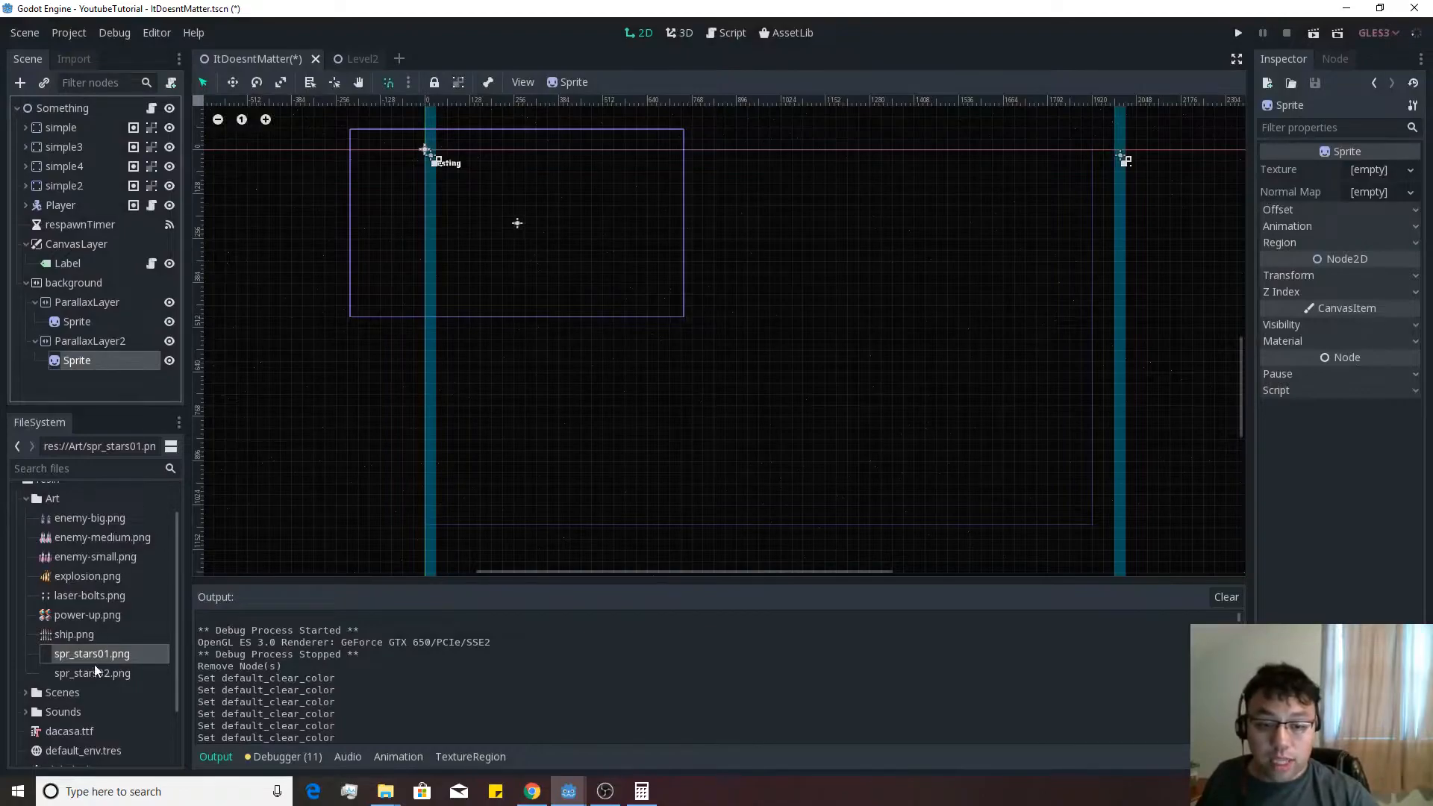
left_click(92, 673)
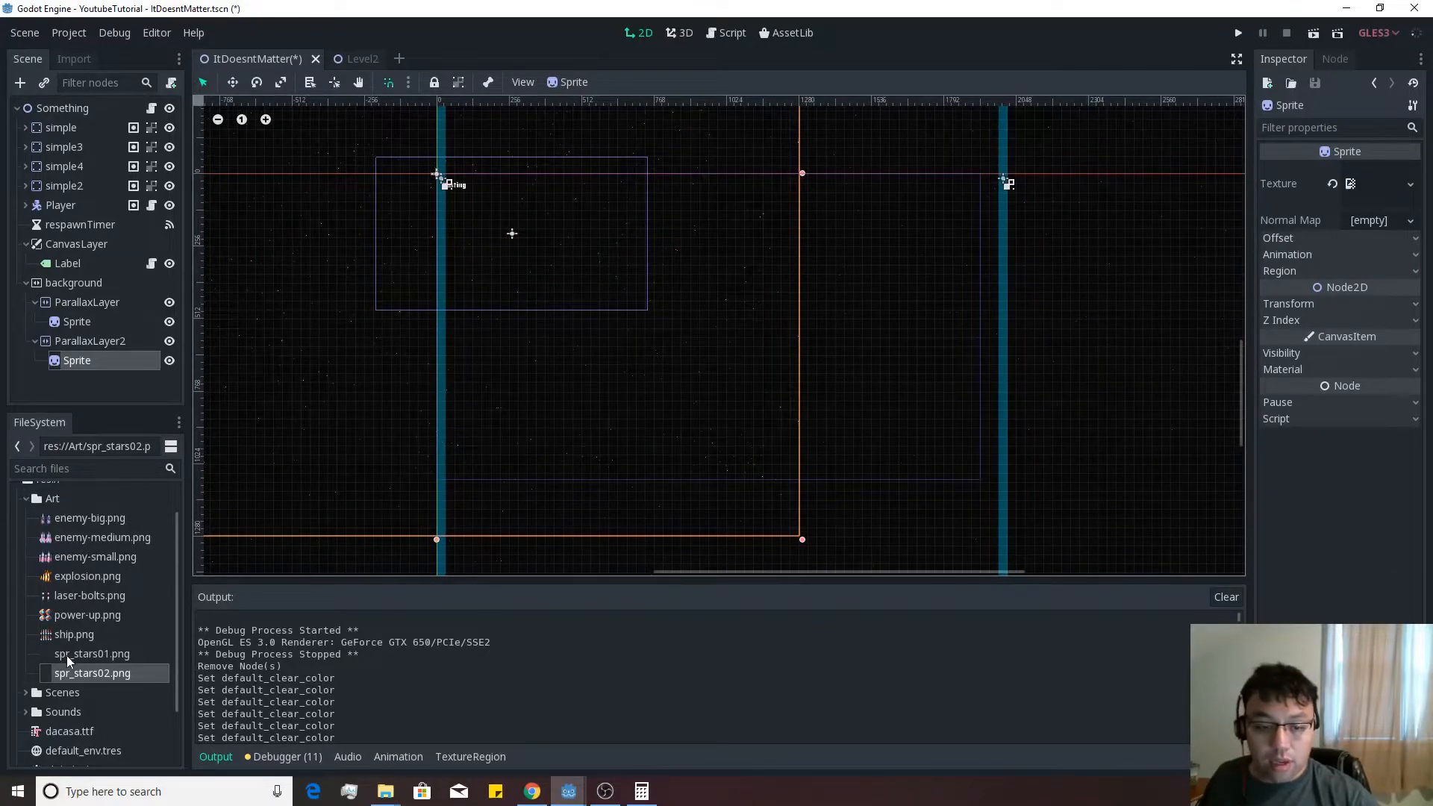
left_click(90, 340)
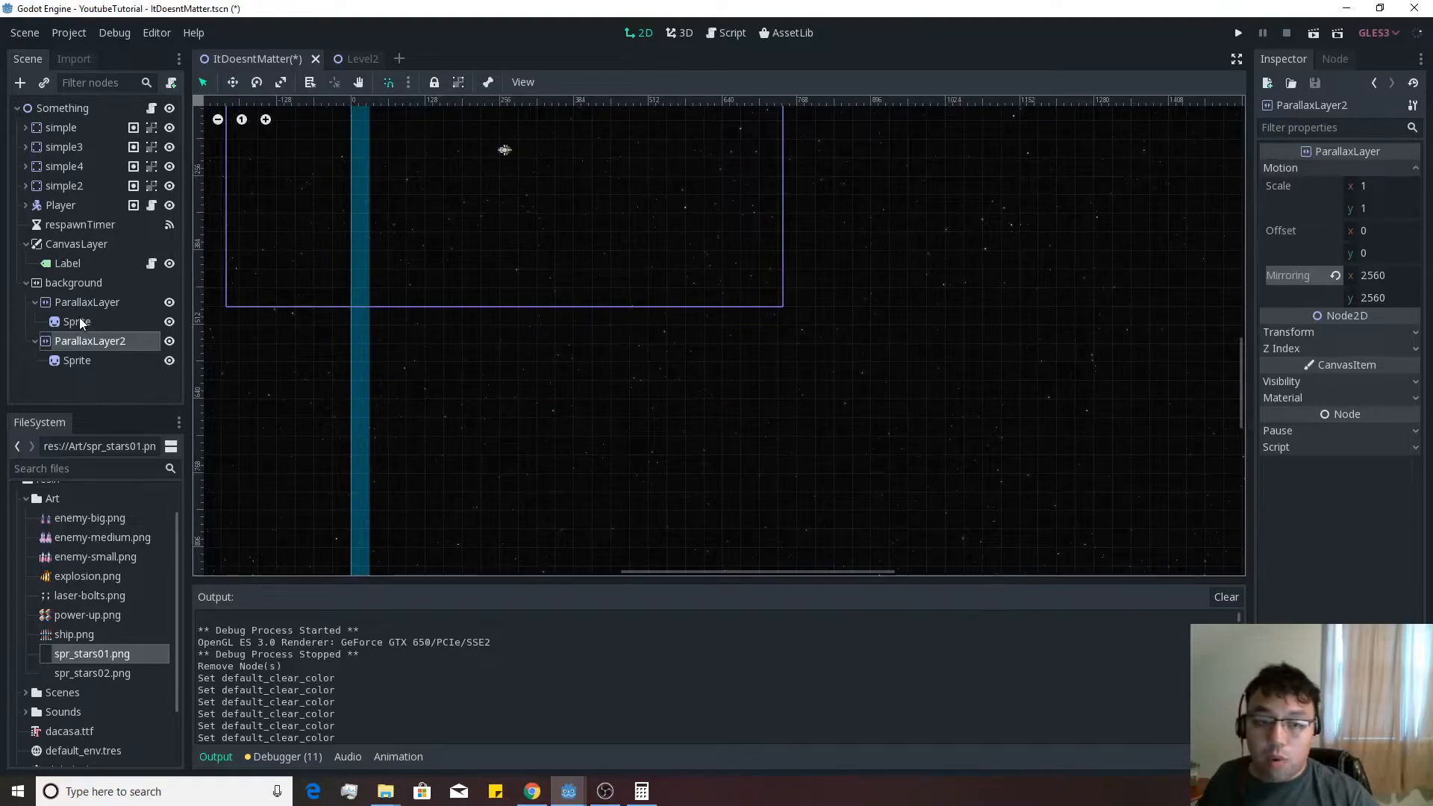
mouse_move(1045, 72)
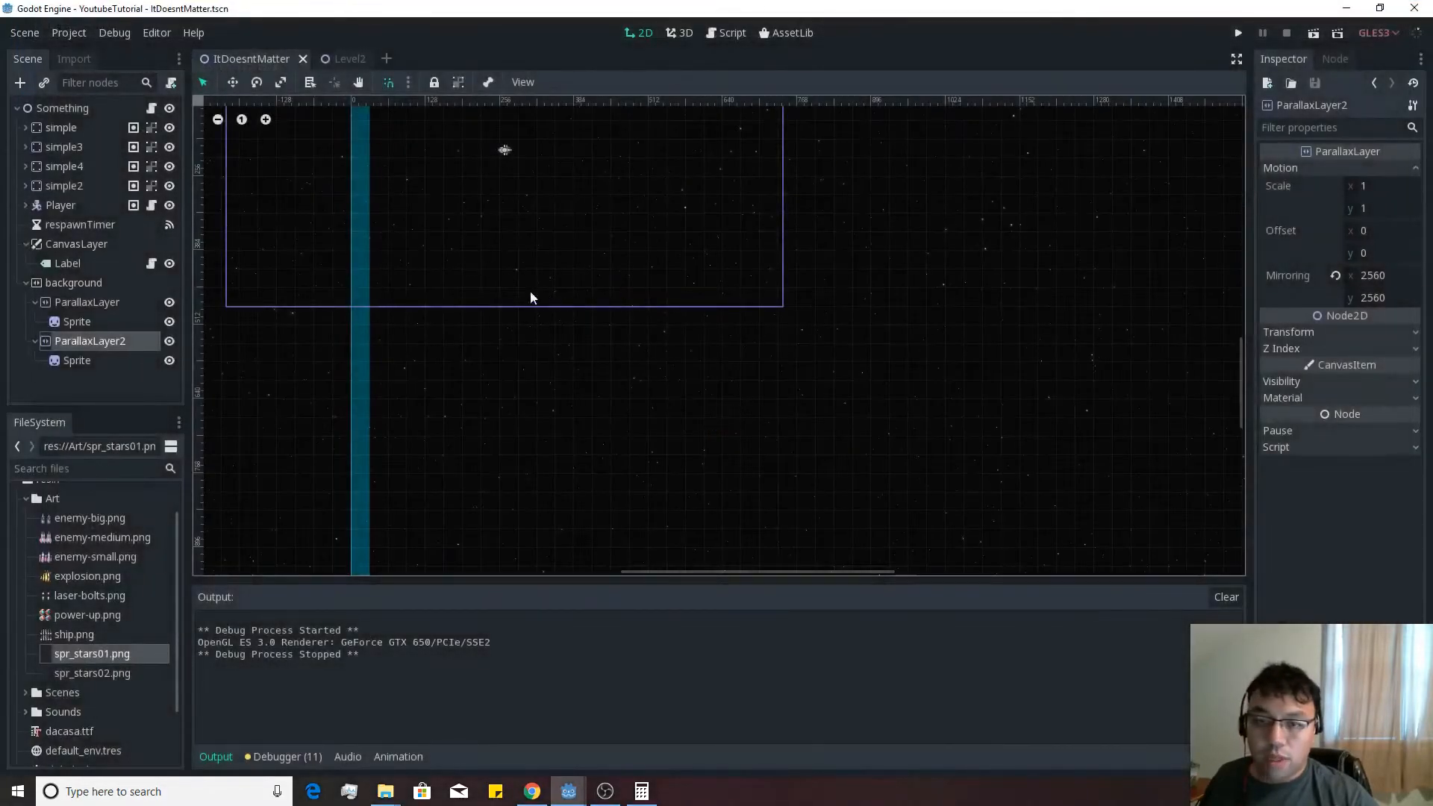
Save the scene and select the first ParallaxLayer for editing
left_click(87, 302)
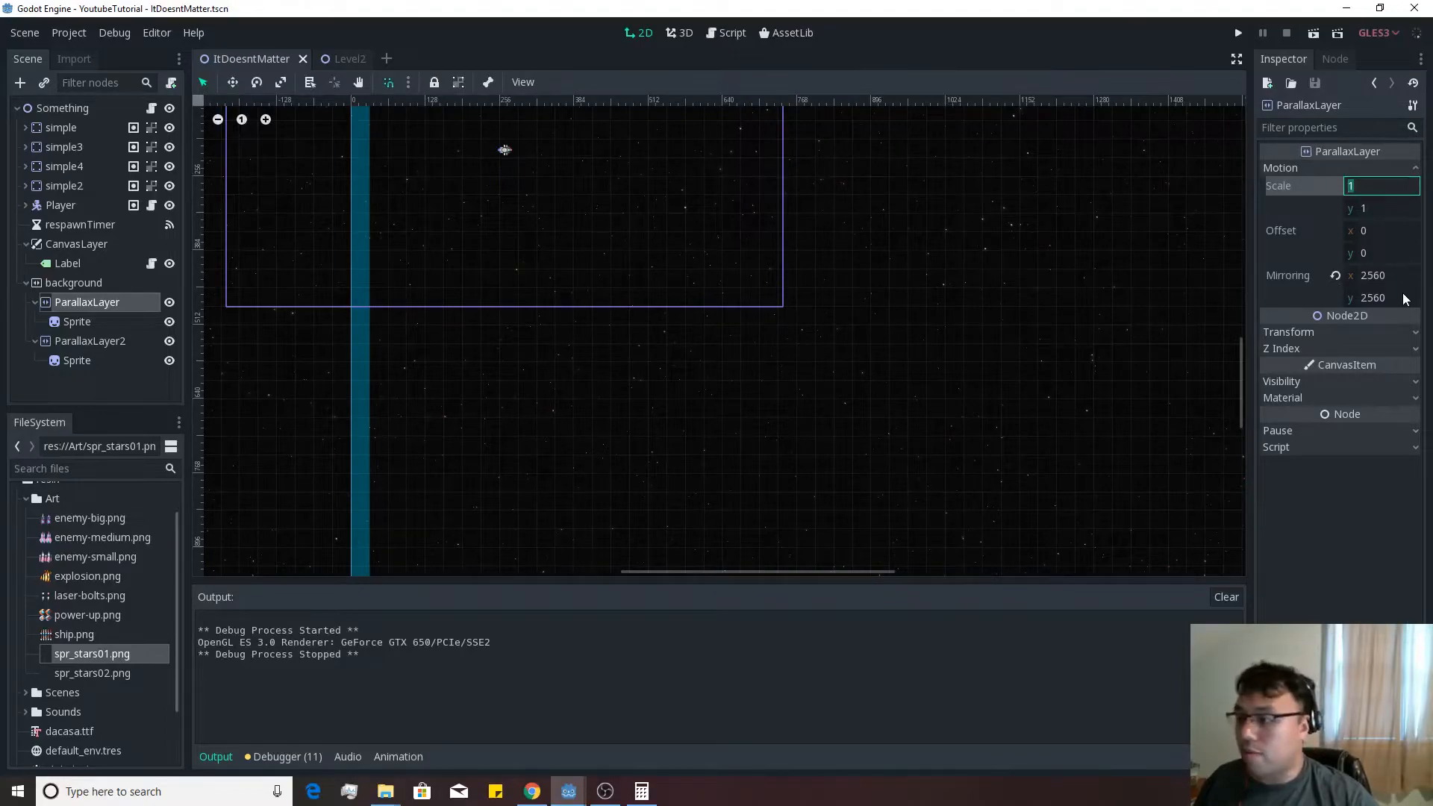
Set the first ParallaxLayer's motion scale to 0.9 x 0.9 and test-run the game
type("0.9")
left_click(1380, 209)
type("0.1")
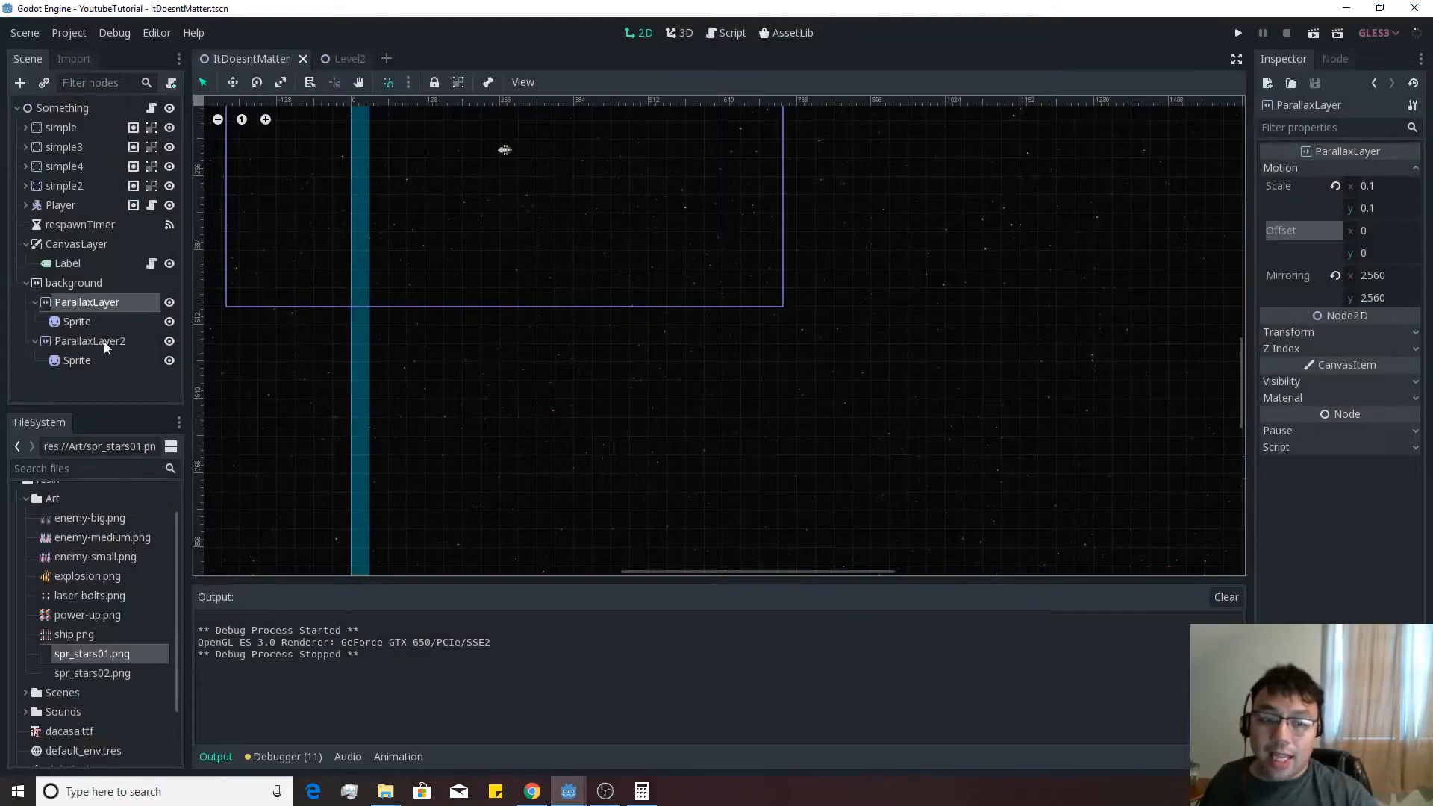
type("0.9")
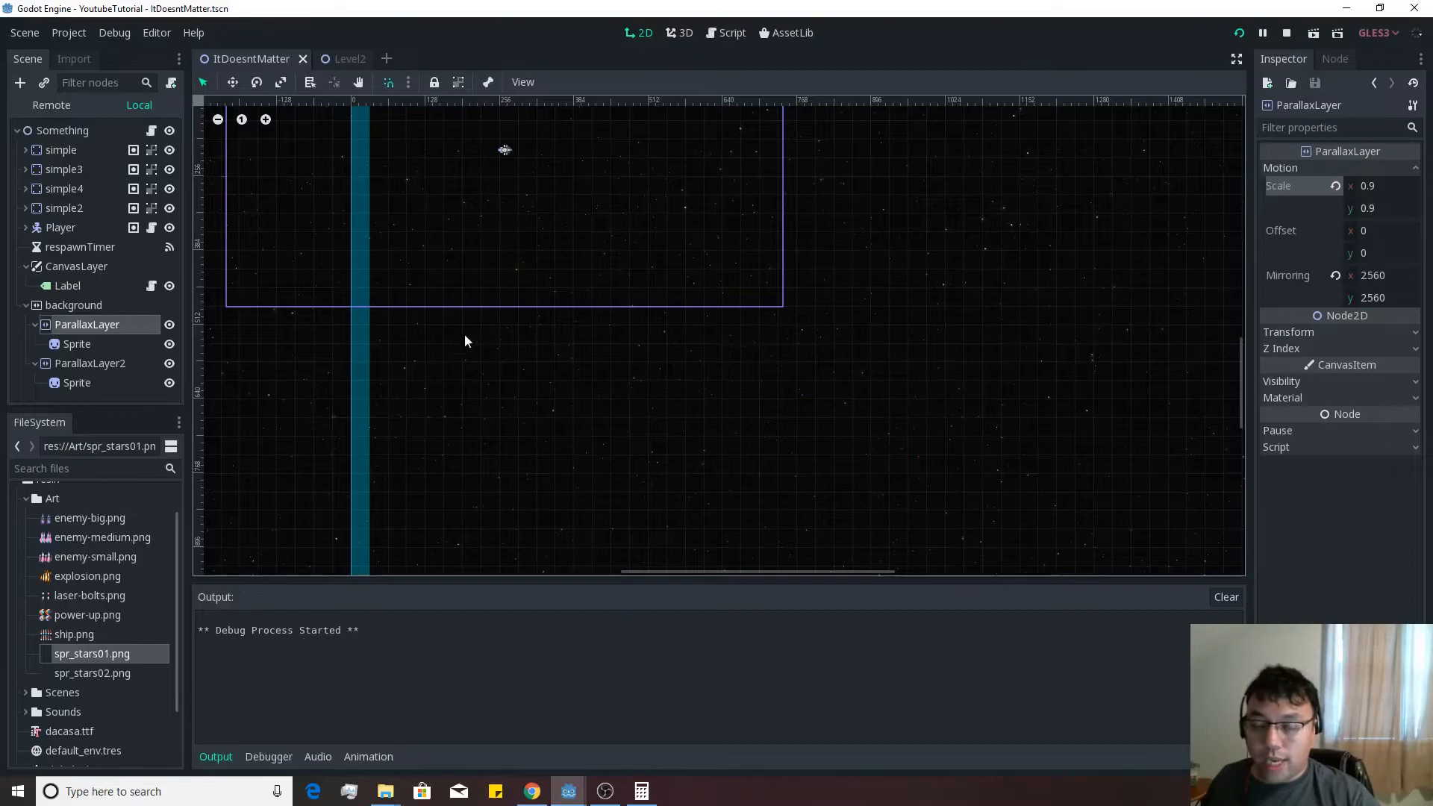
left_click(1264, 33)
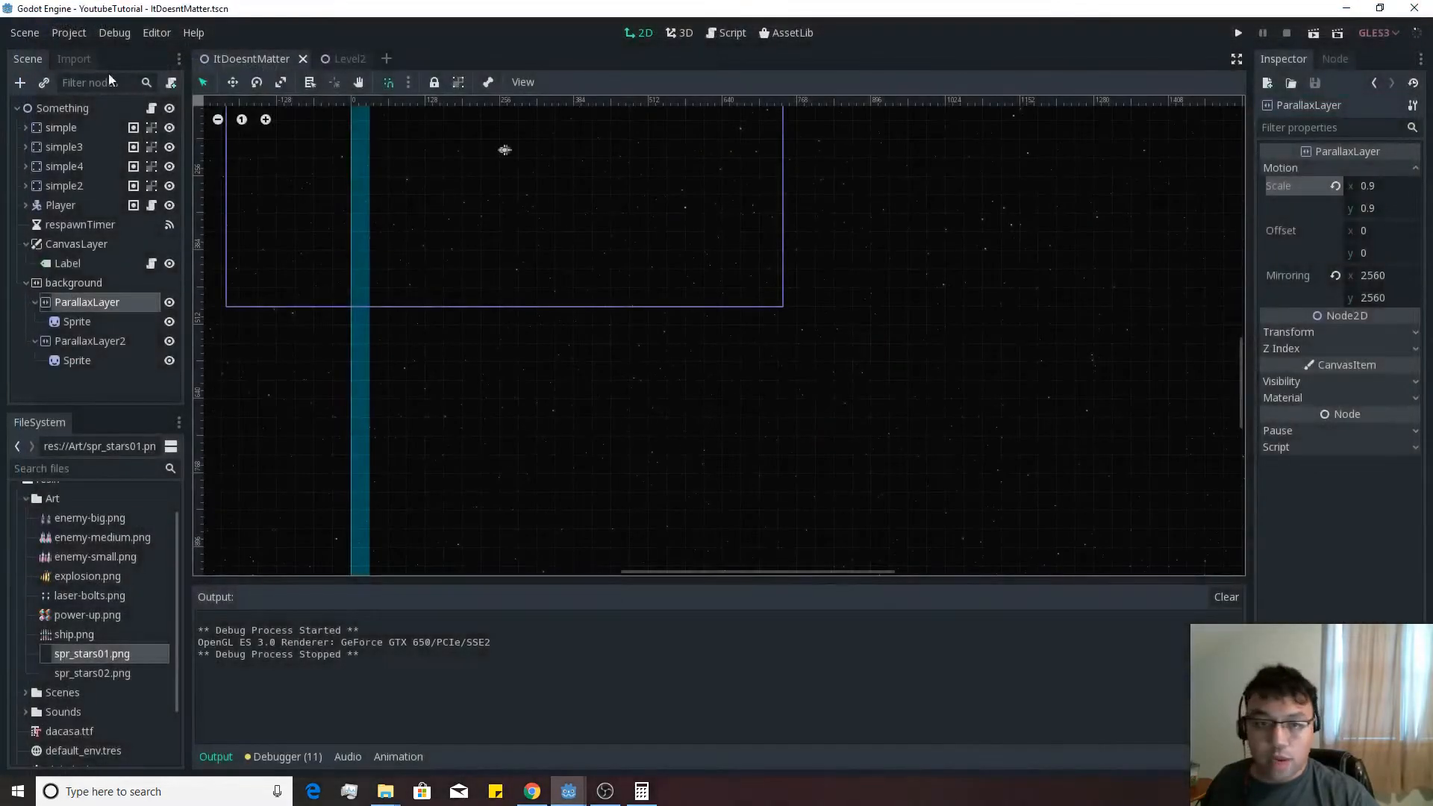
left_click(67, 262)
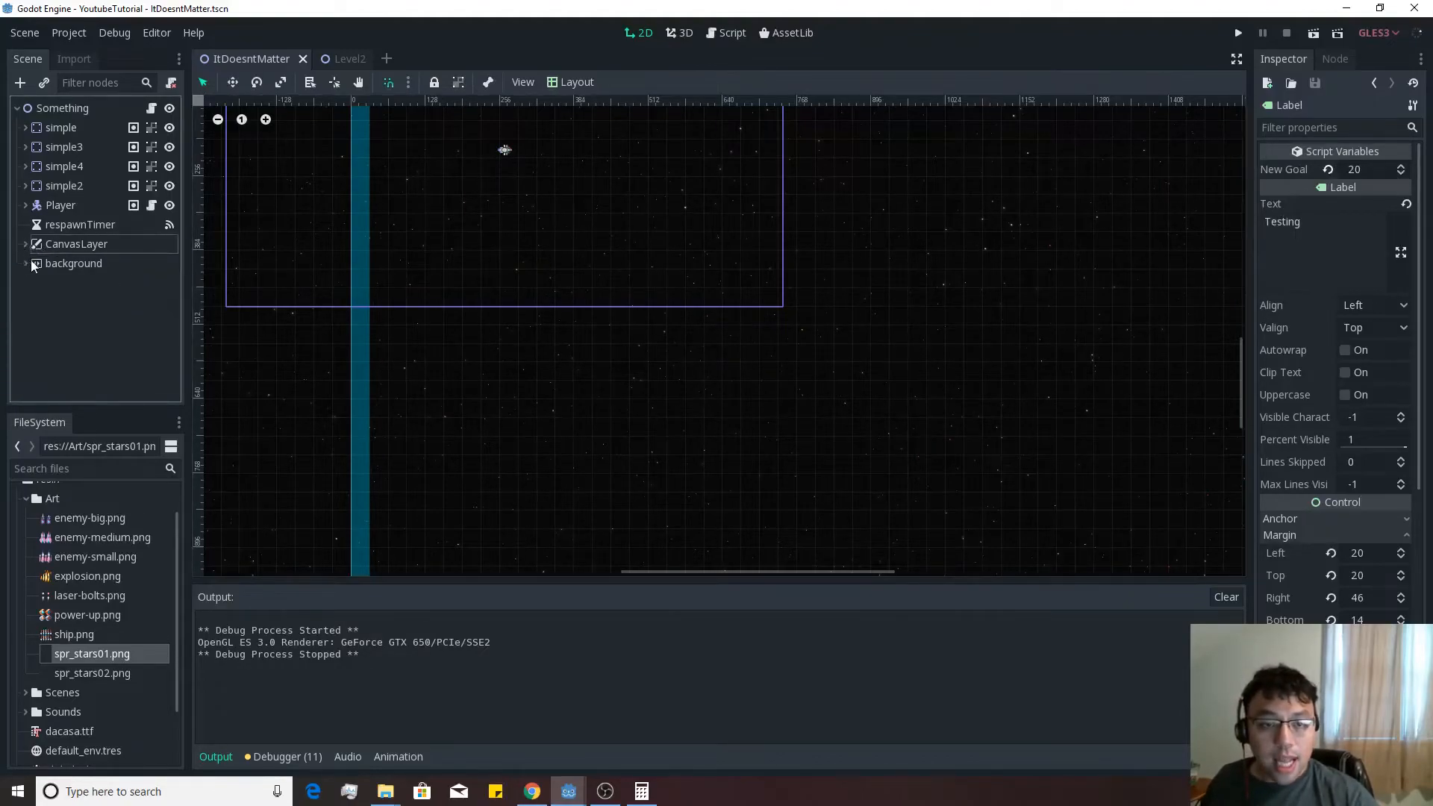
Save the background branch as its own background.tscn scene
right_click(73, 263)
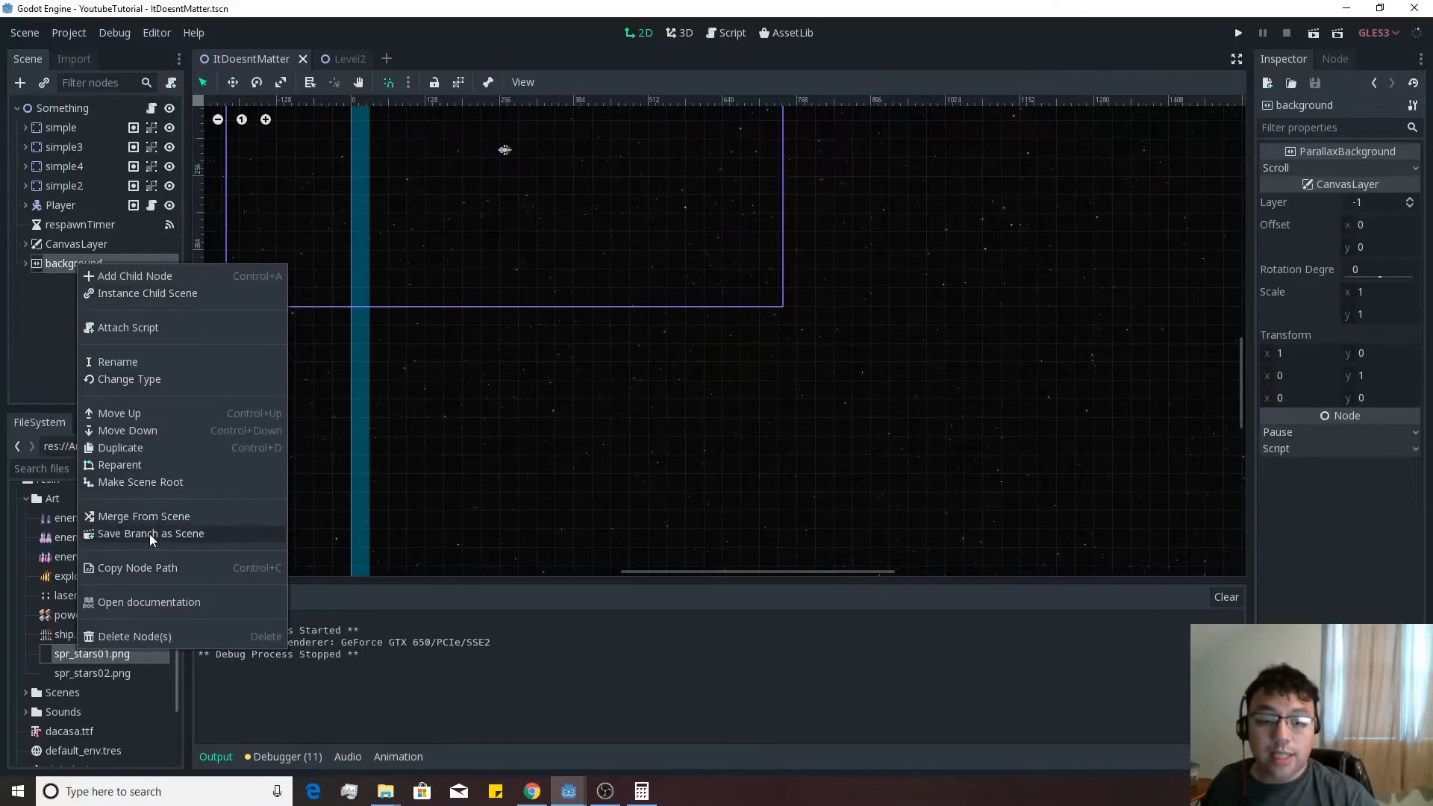
left_click(149, 533)
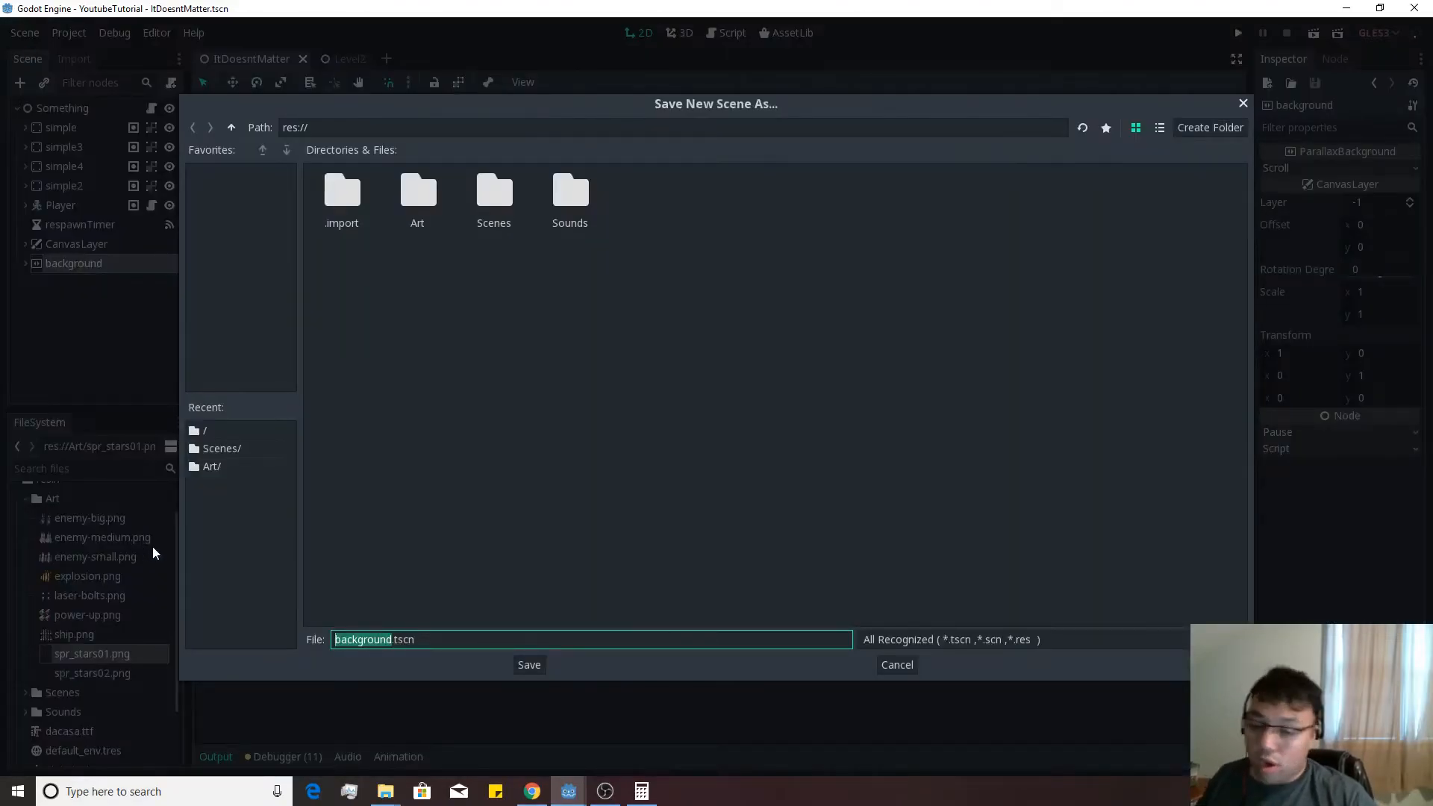
left_click(494, 198)
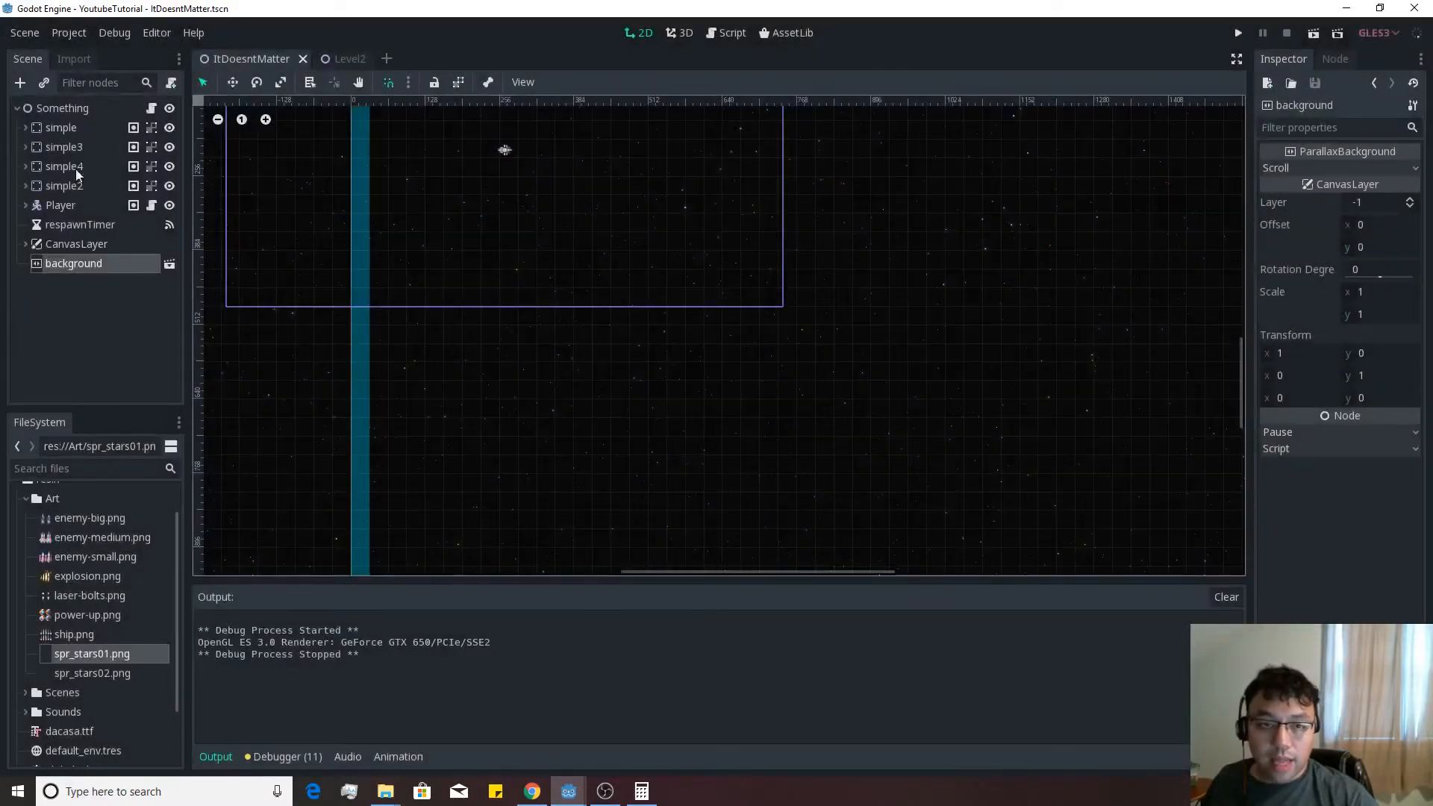
Instance Scenes/background.tscn as a child of Level2's root node
right_click(63, 108)
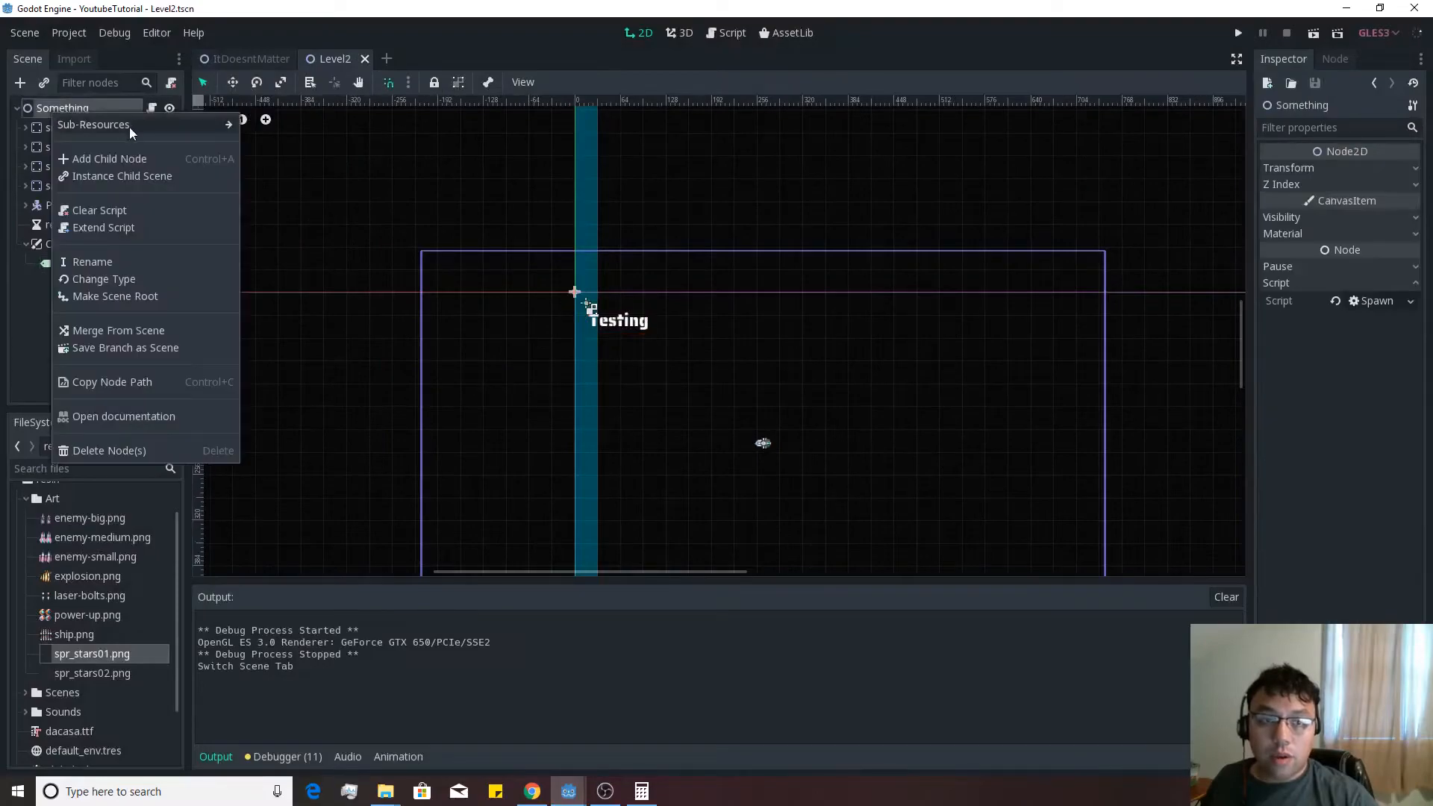
left_click(121, 176)
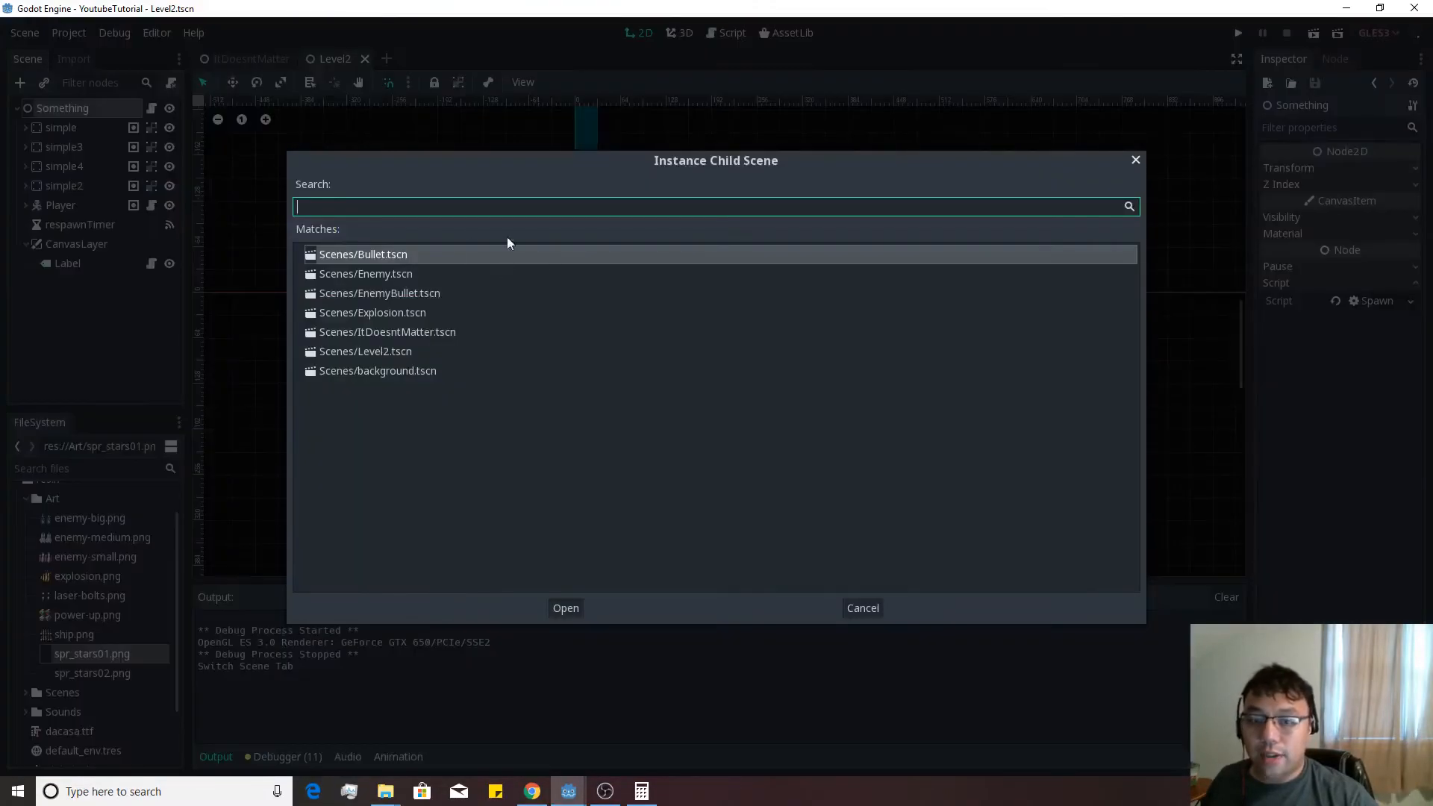
left_click(377, 370)
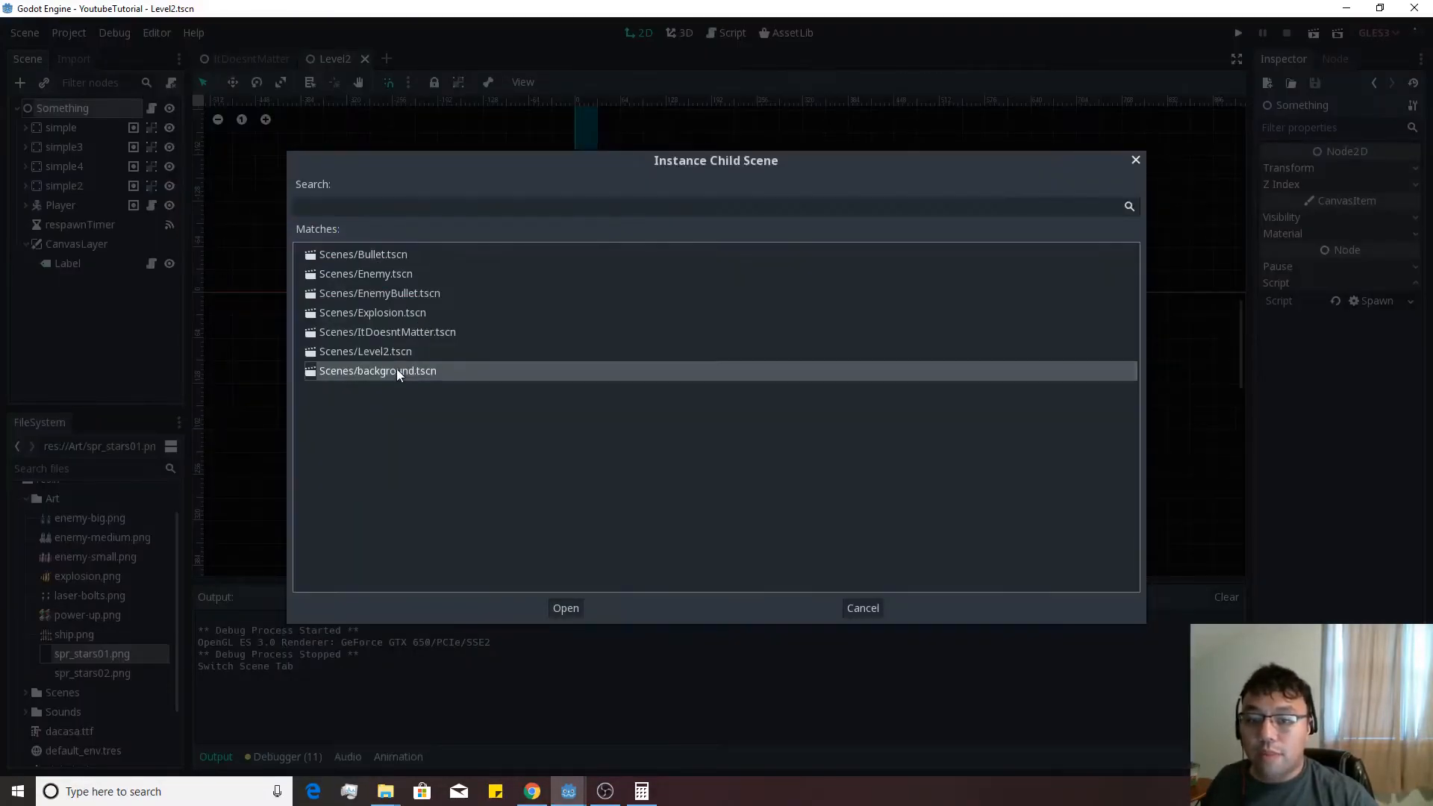
left_click(564, 607)
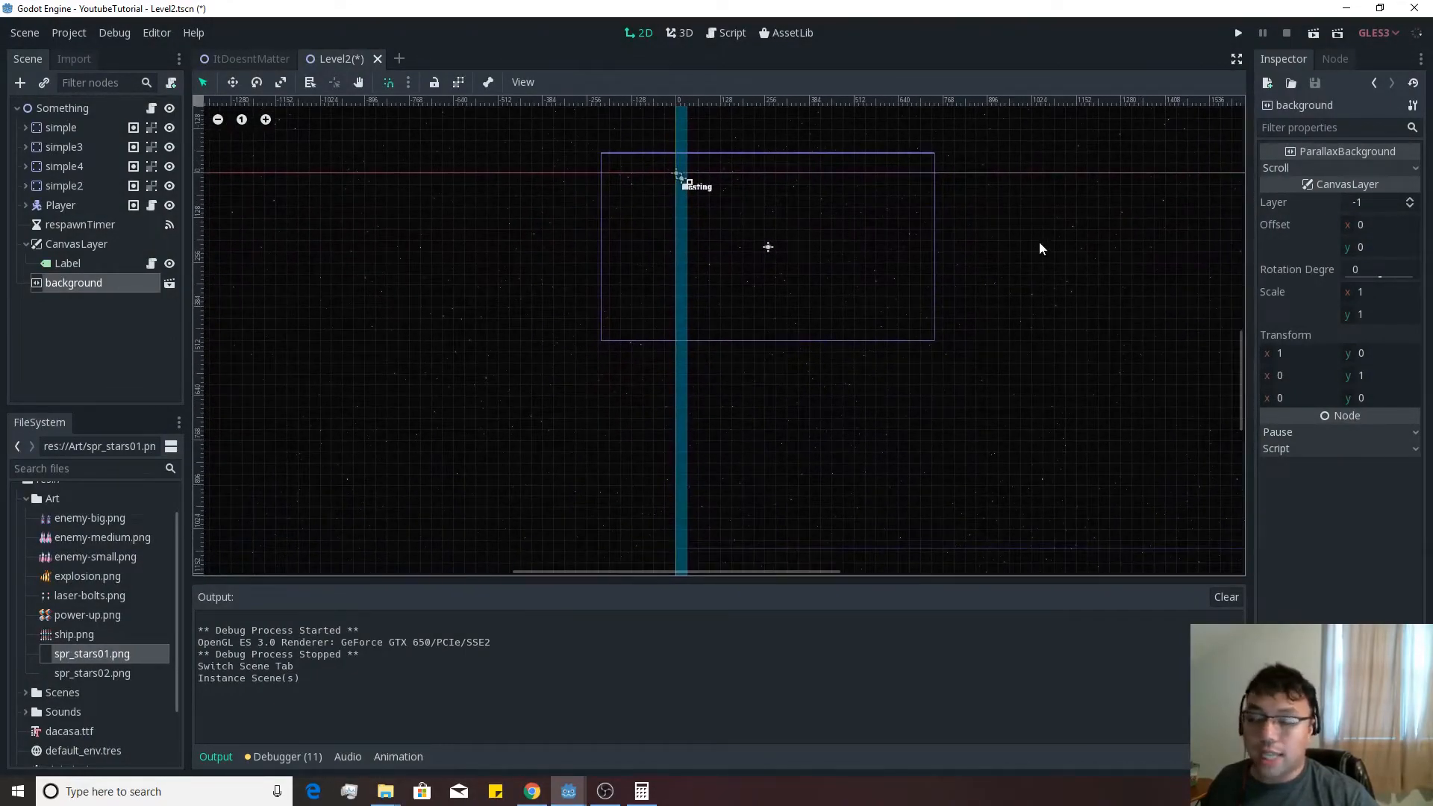
mouse_move(376, 296)
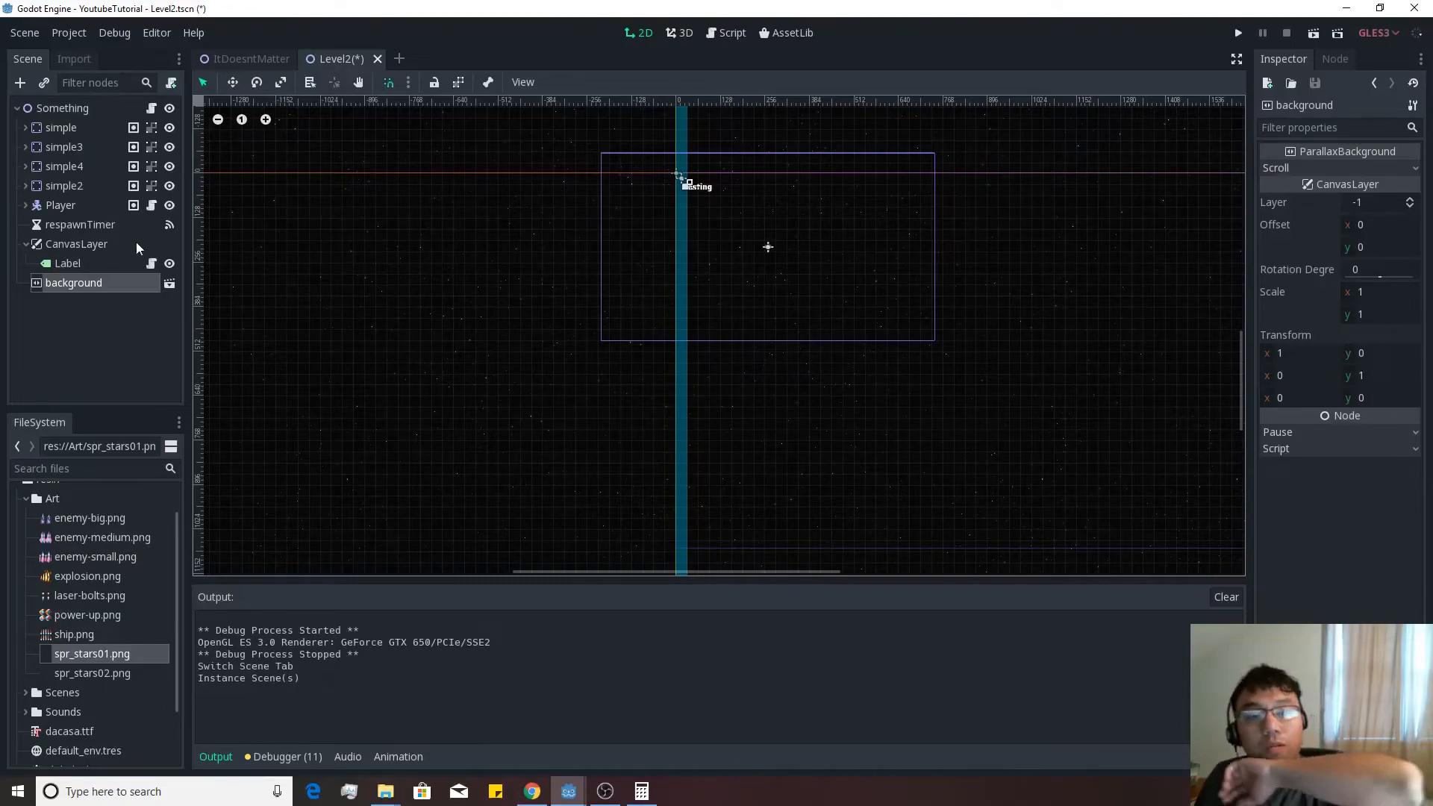
Set Level2's Label New Goal script variable to 25, save and test-run
left_click(67, 263)
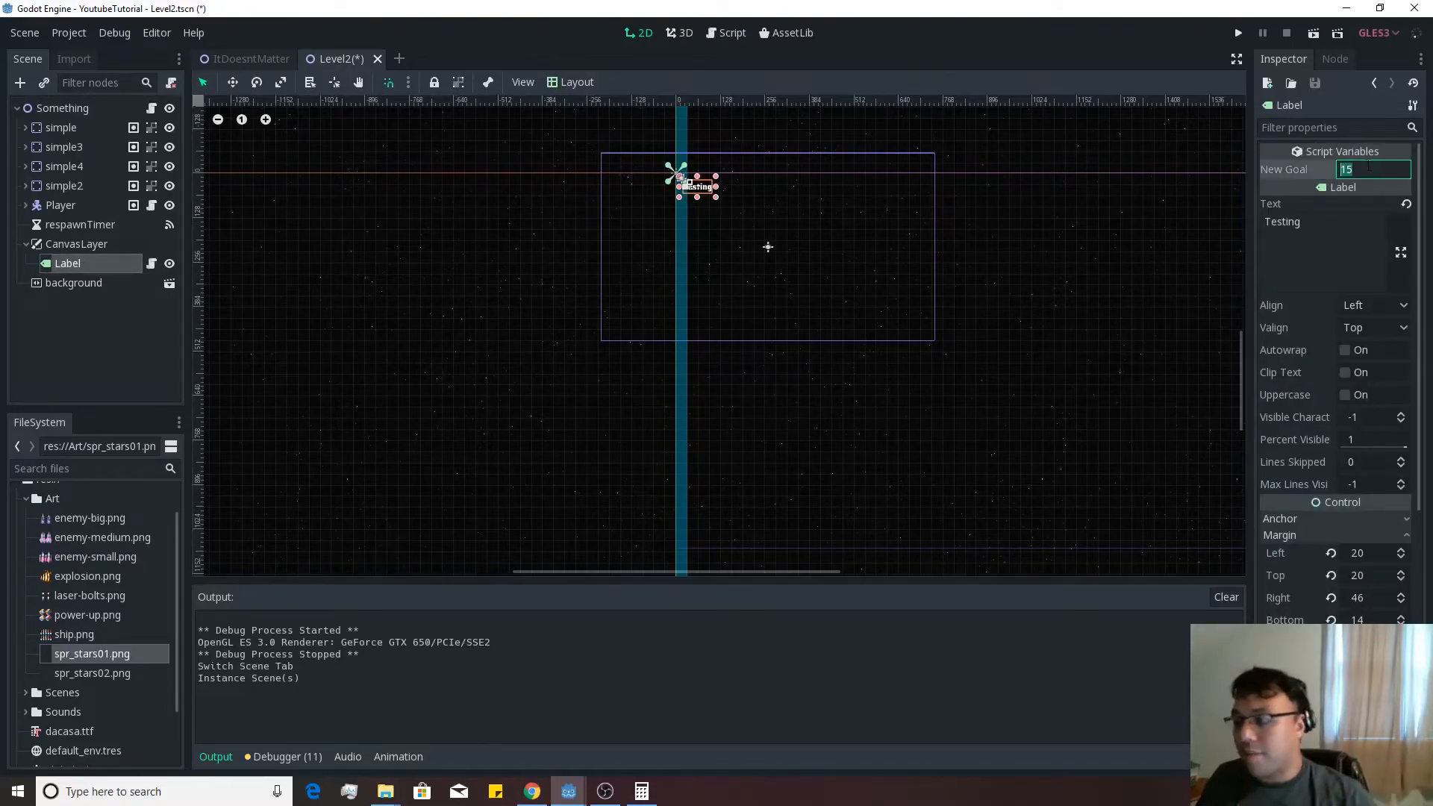
type("25")
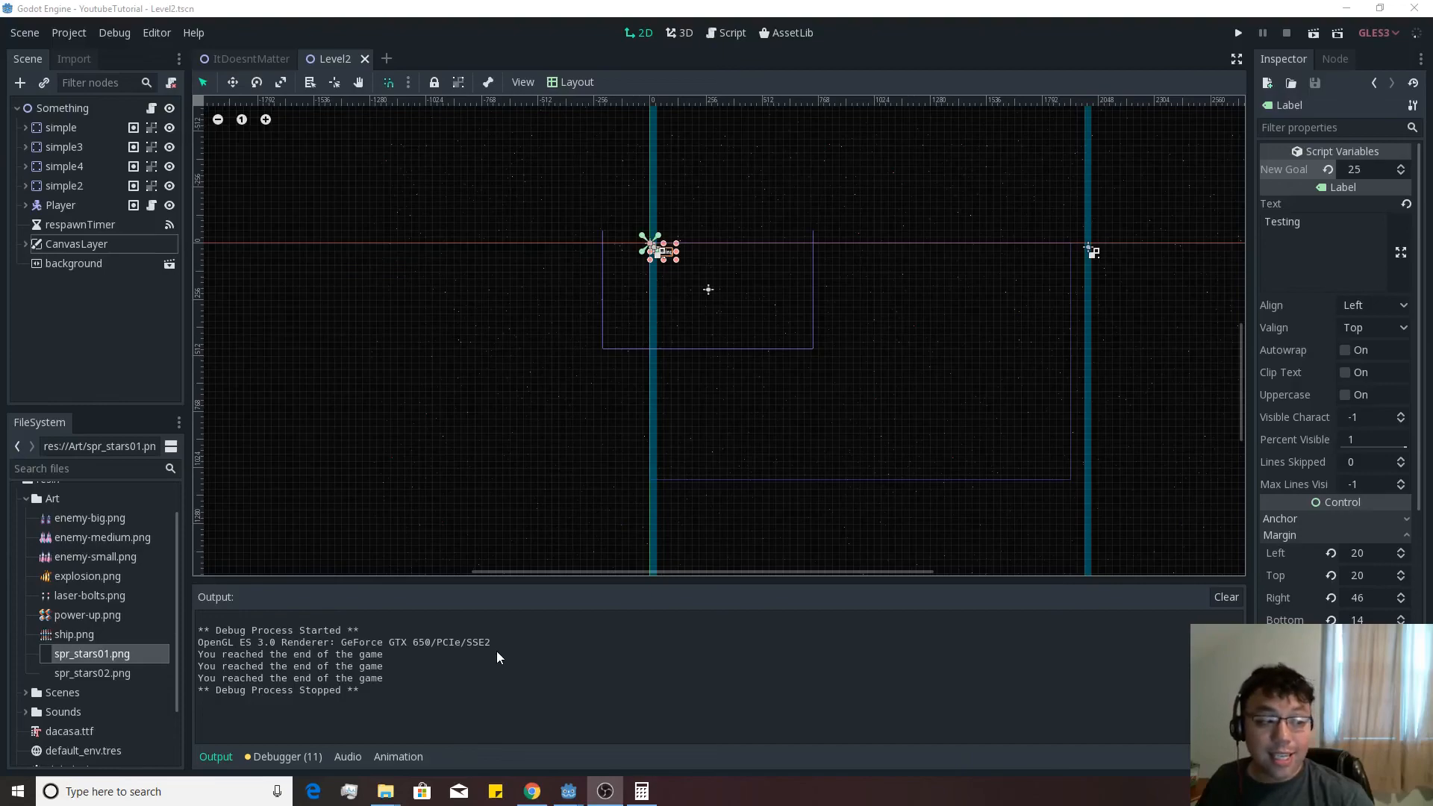
mouse_move(494, 655)
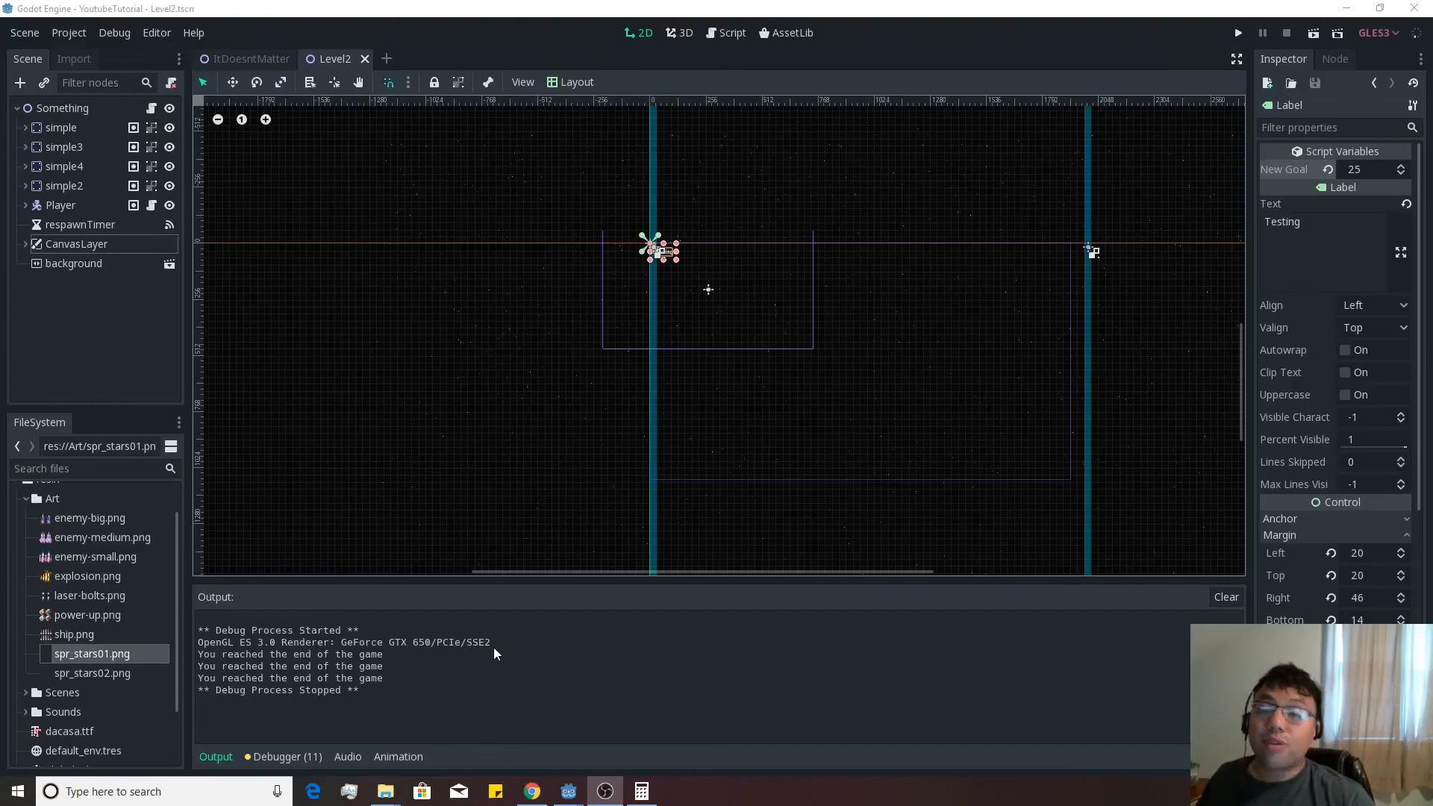